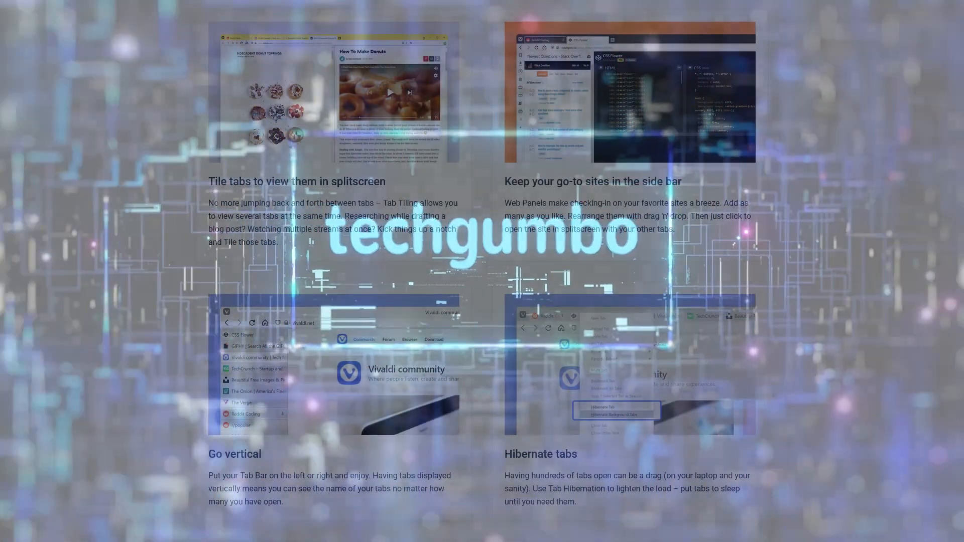
- Scroll down through the currently displayed page
scroll(down, 3)
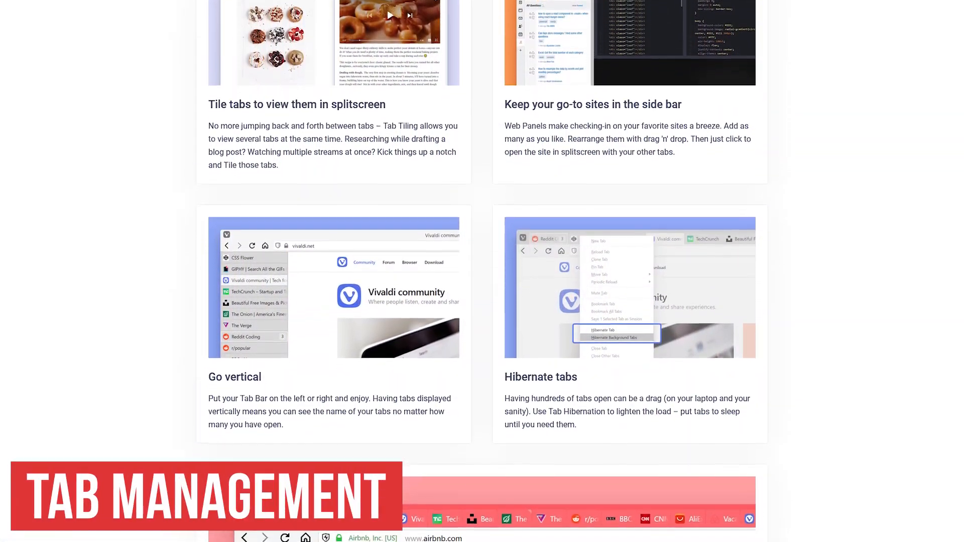
scroll(down, 3)
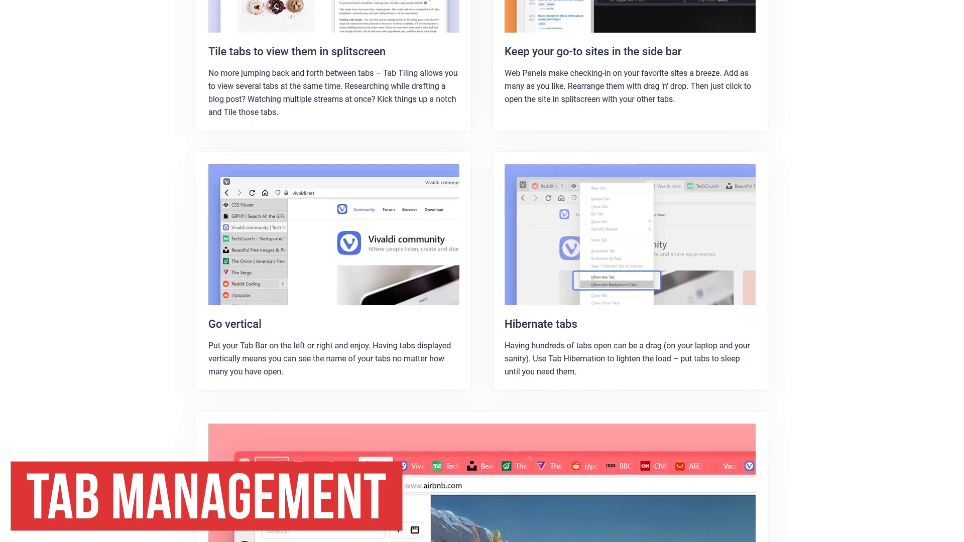
scroll(down, 3)
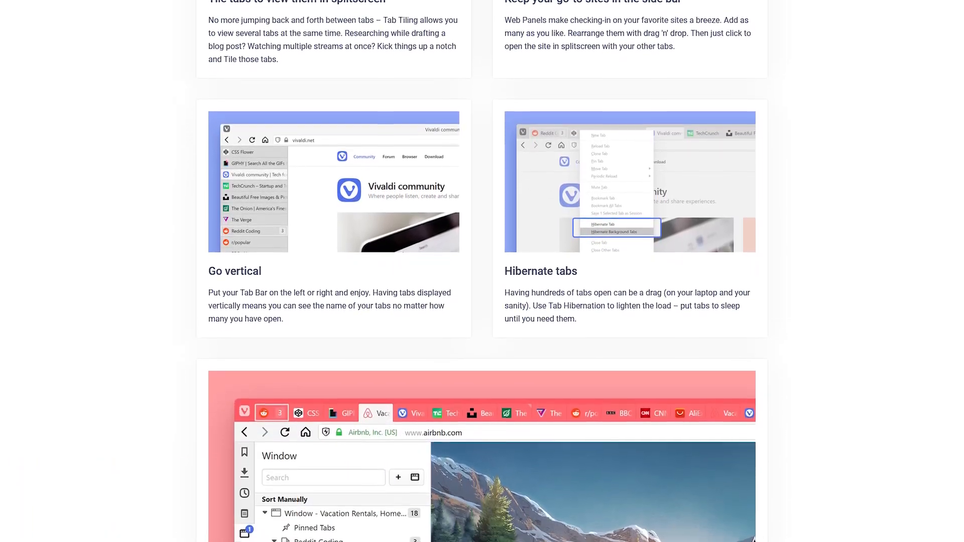
scroll(down, 3)
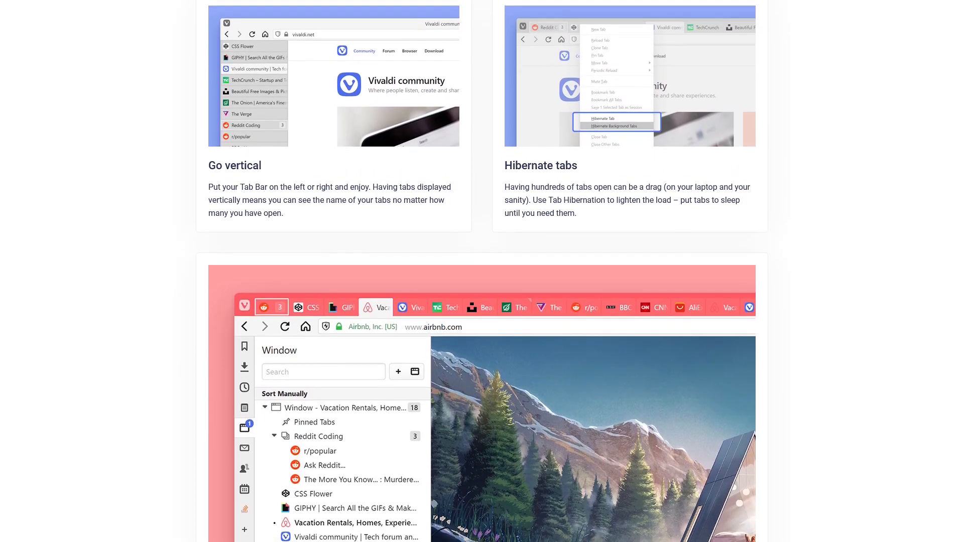
scroll(down, 3)
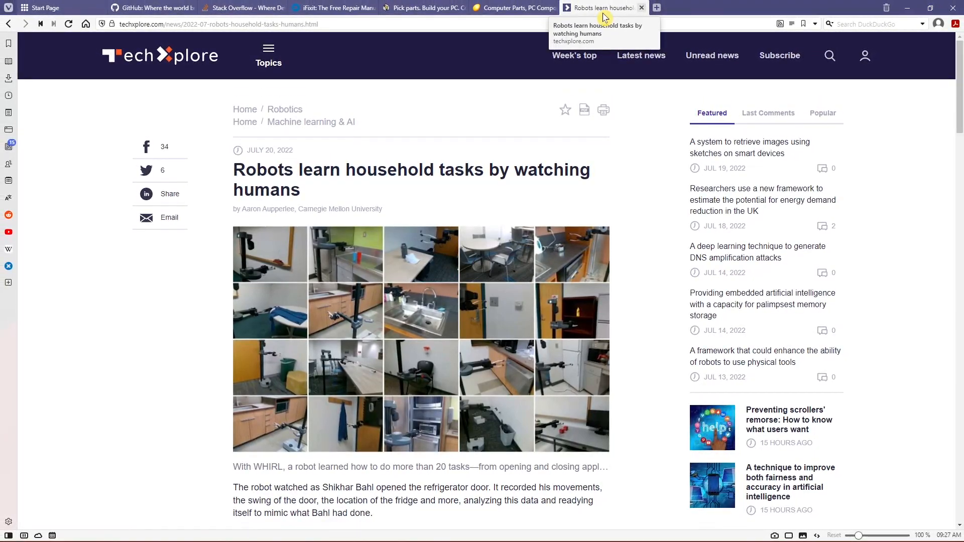
mouse_move(423, 7)
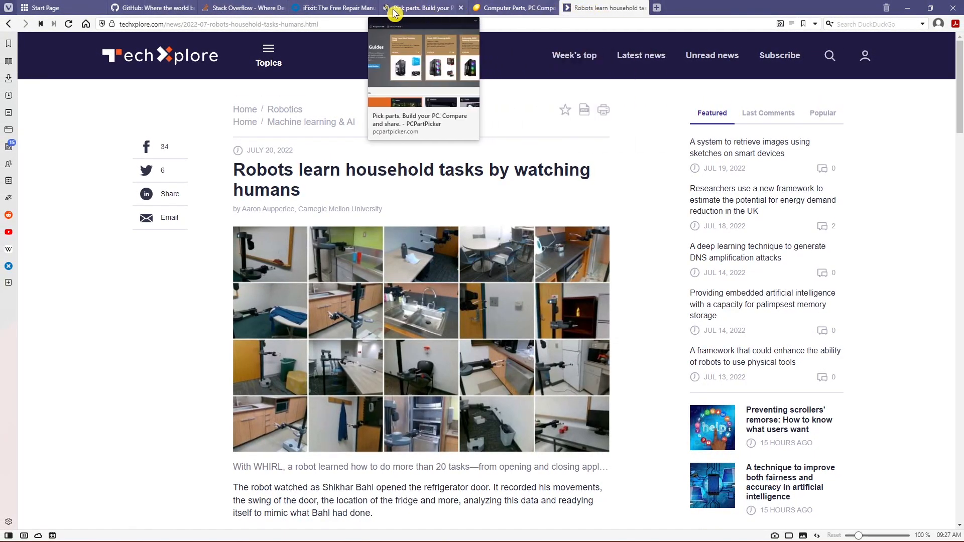
- Tile the iFixit and PCPartPicker tabs side by side, then start untiling them
click(333, 7)
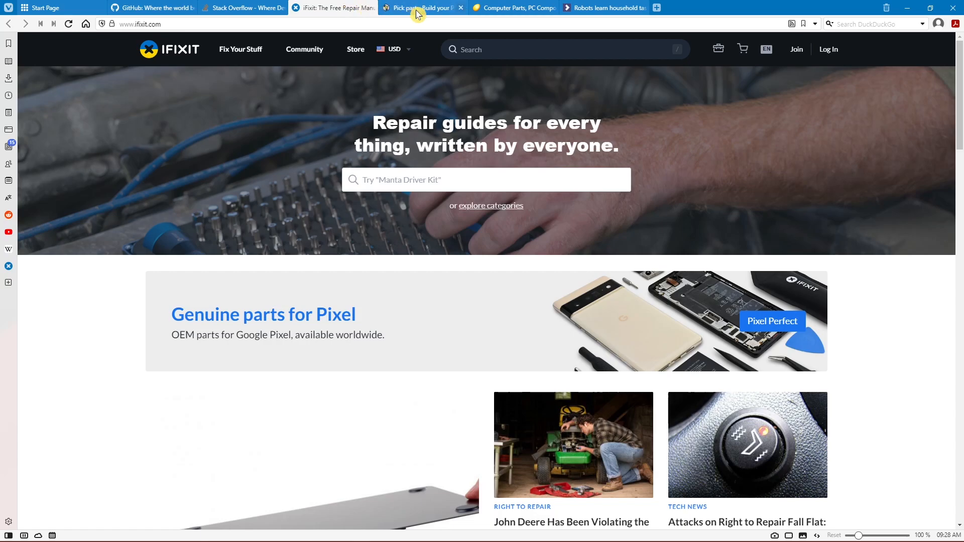
mouse_move(420, 7)
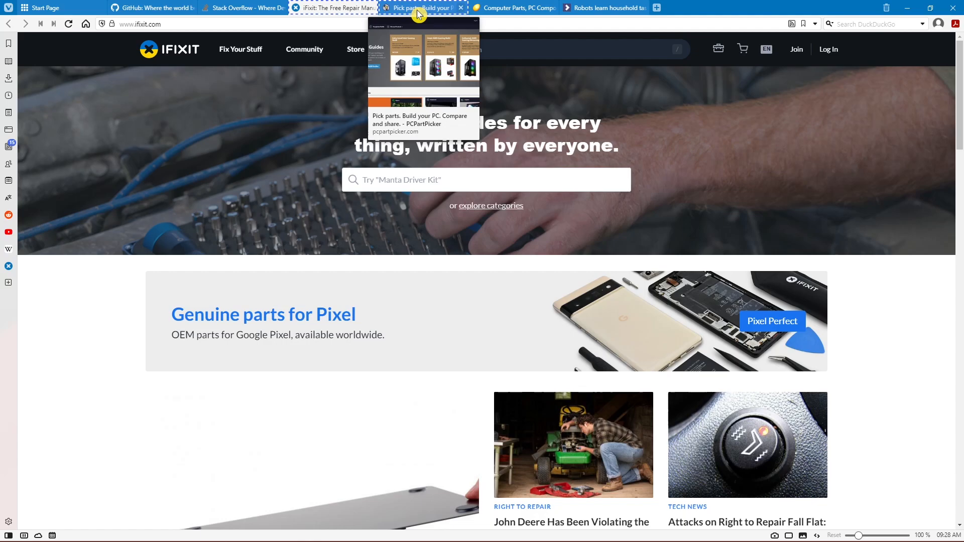
right_click(421, 7)
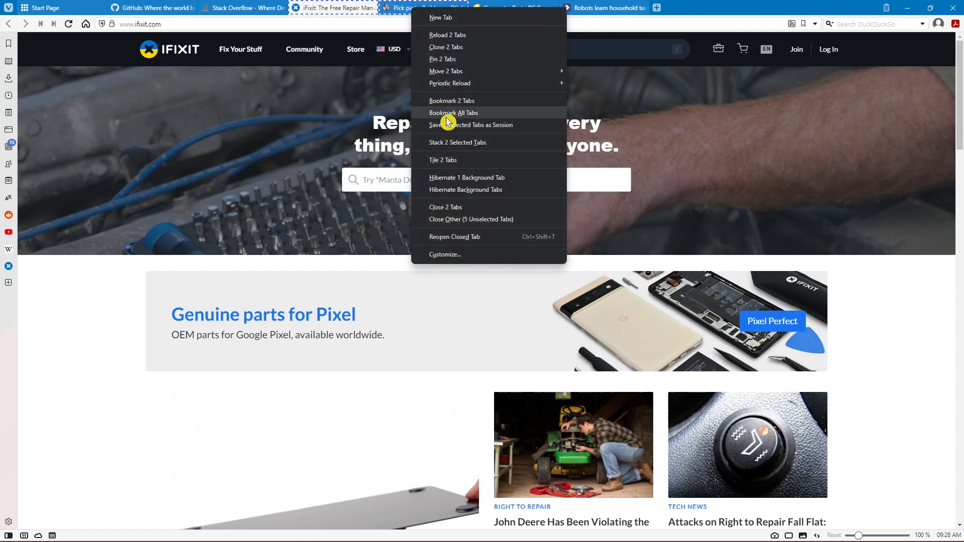
mouse_move(443, 161)
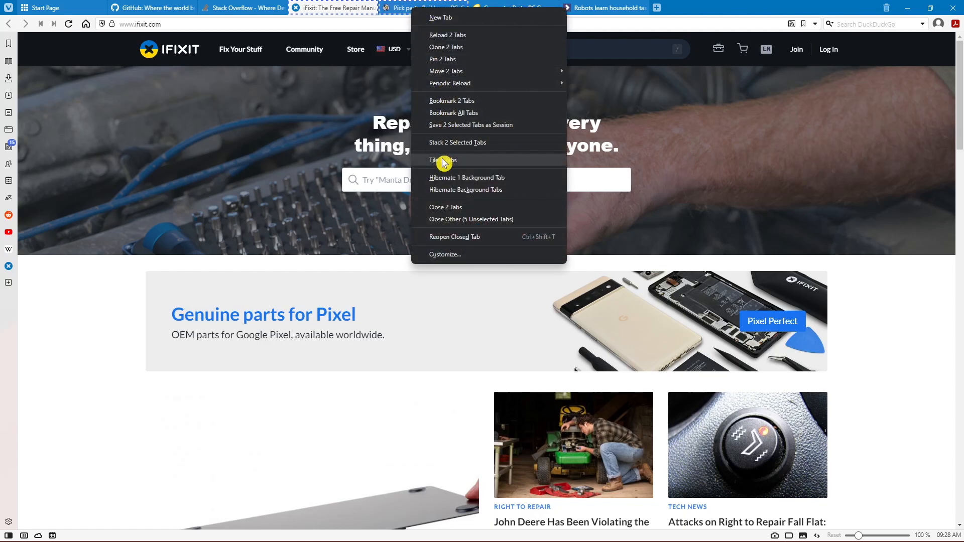
click(442, 161)
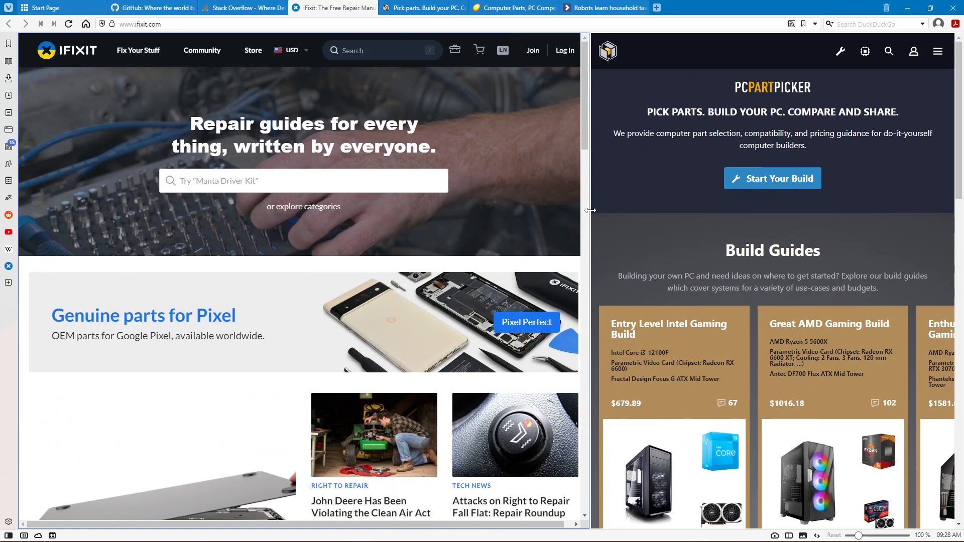
right_click(424, 7)
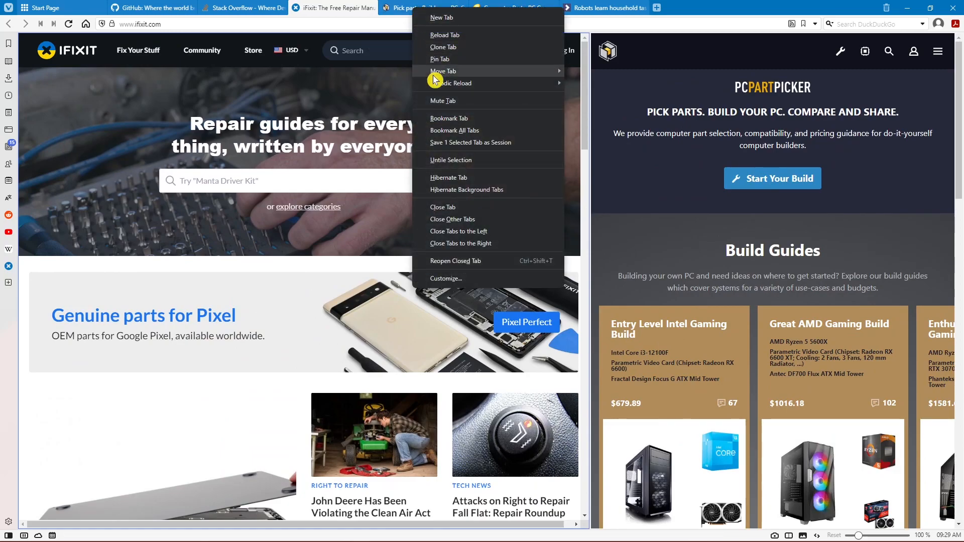
mouse_move(491, 162)
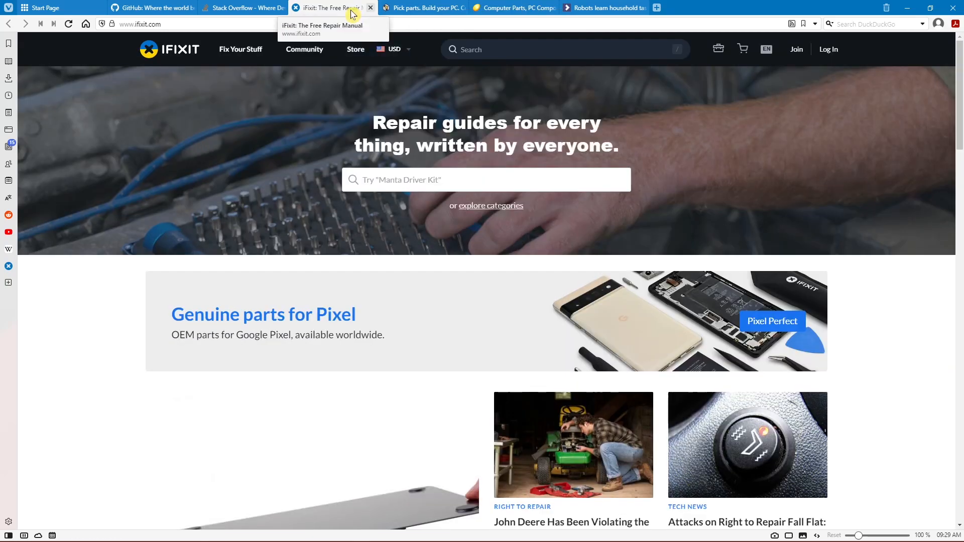
mouse_move(421, 7)
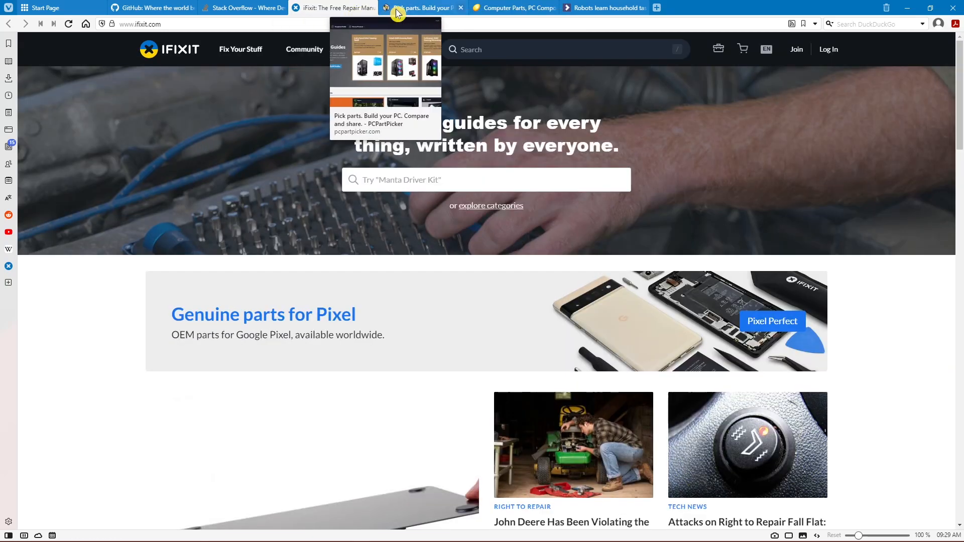
mouse_move(423, 7)
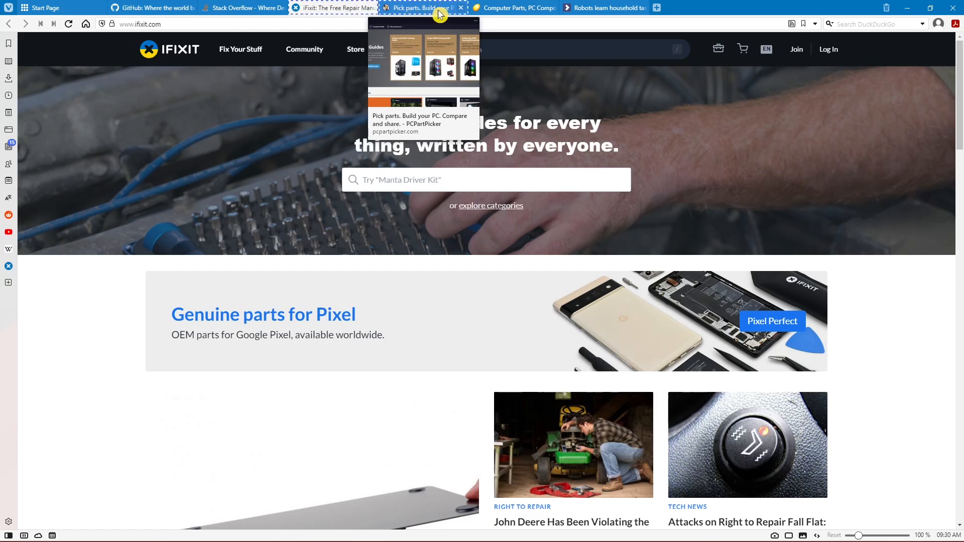
mouse_move(602, 7)
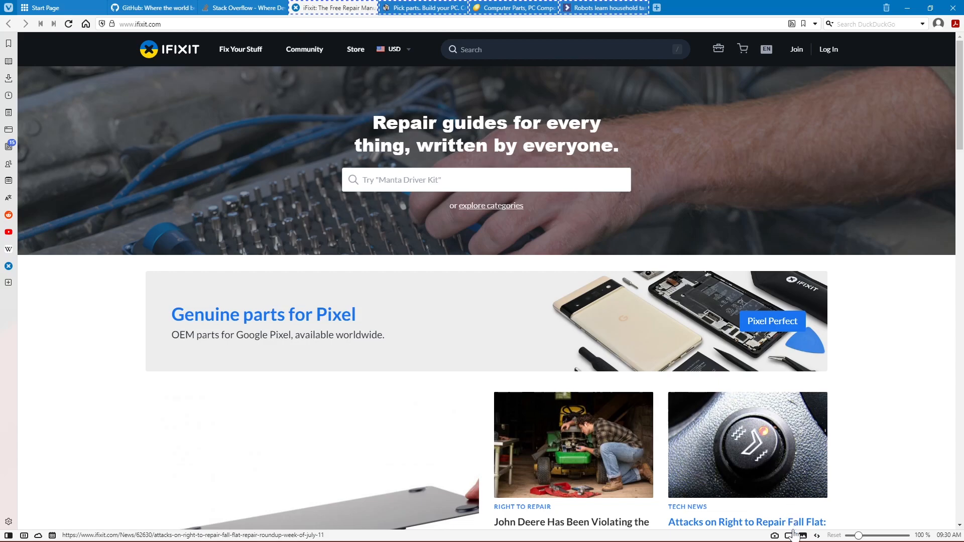
mouse_move(794, 536)
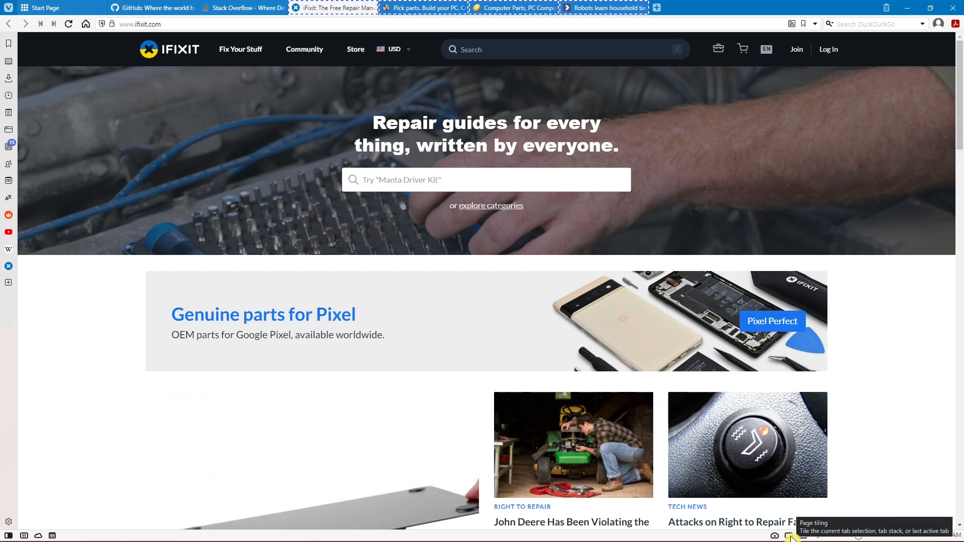
- Tile the four selected pages from the status bar and change their layout
click(794, 535)
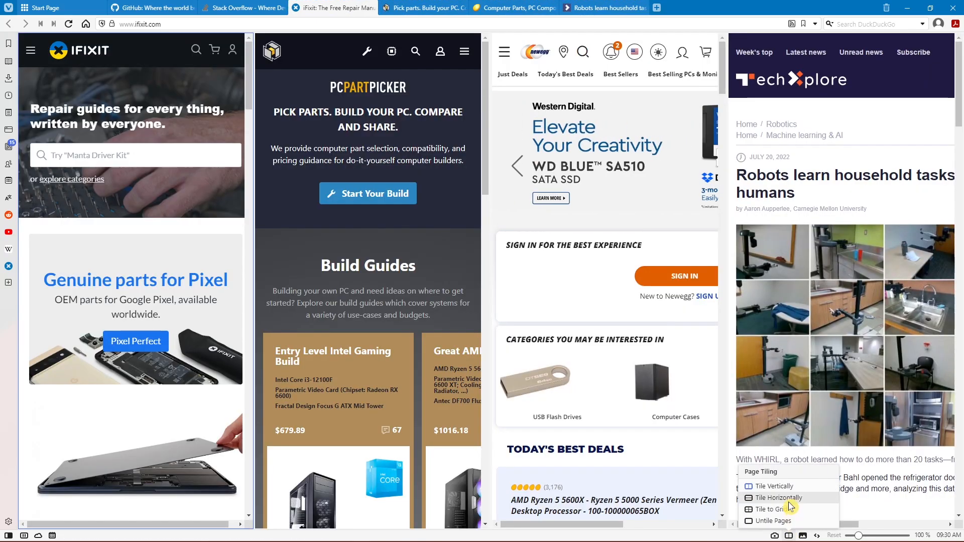
click(775, 509)
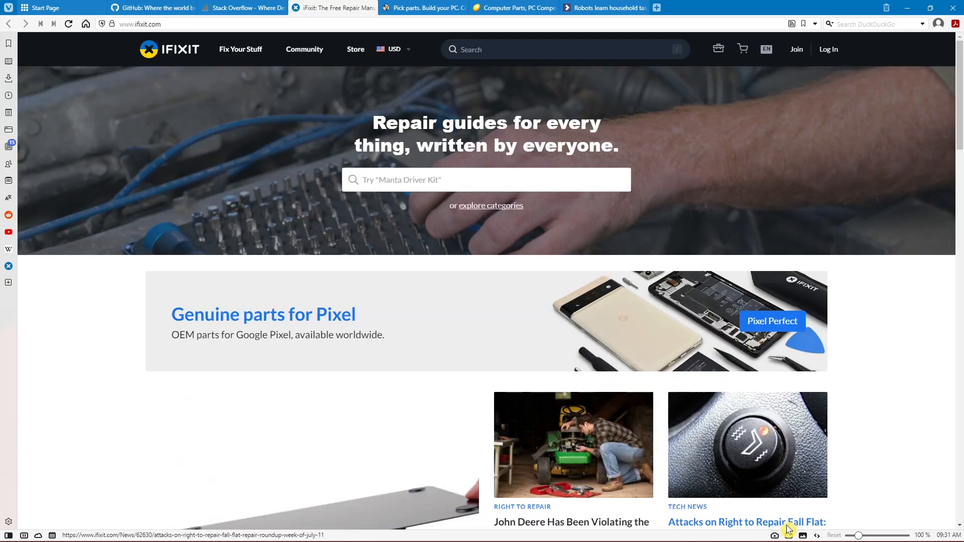
mouse_move(44, 8)
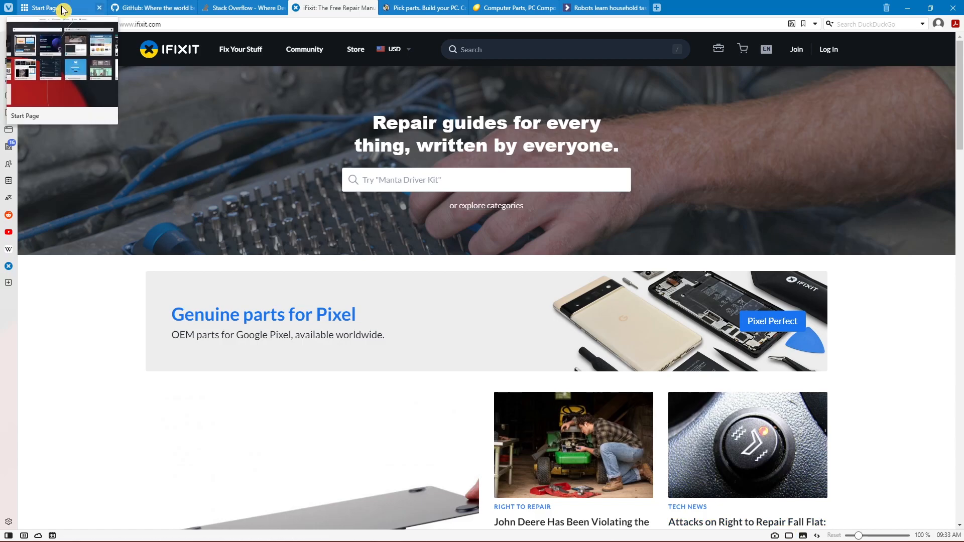
mouse_move(603, 7)
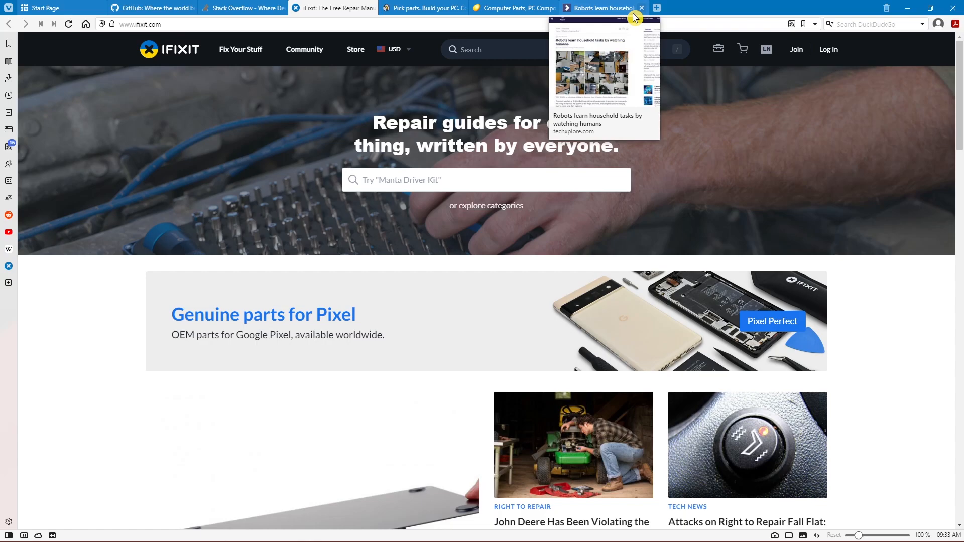
mouse_move(234, 7)
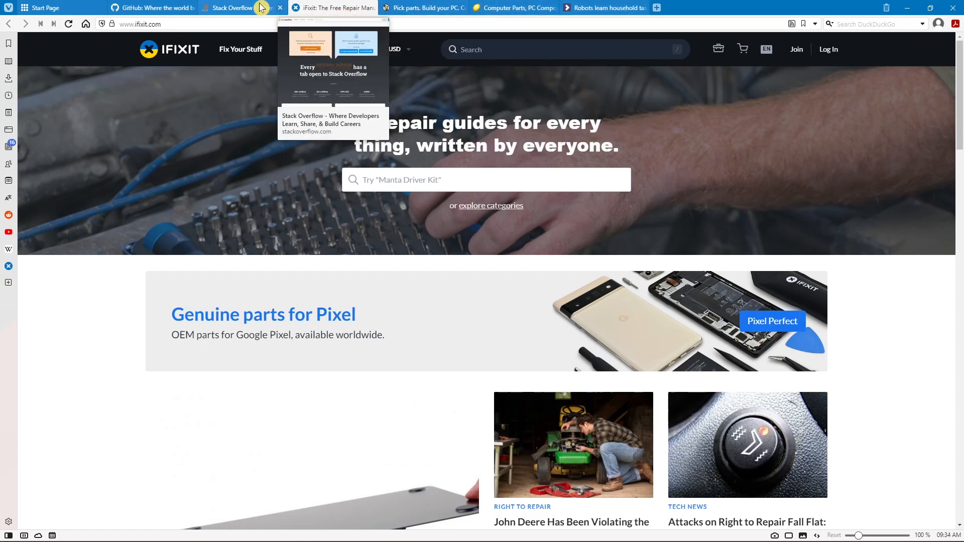
mouse_move(9, 12)
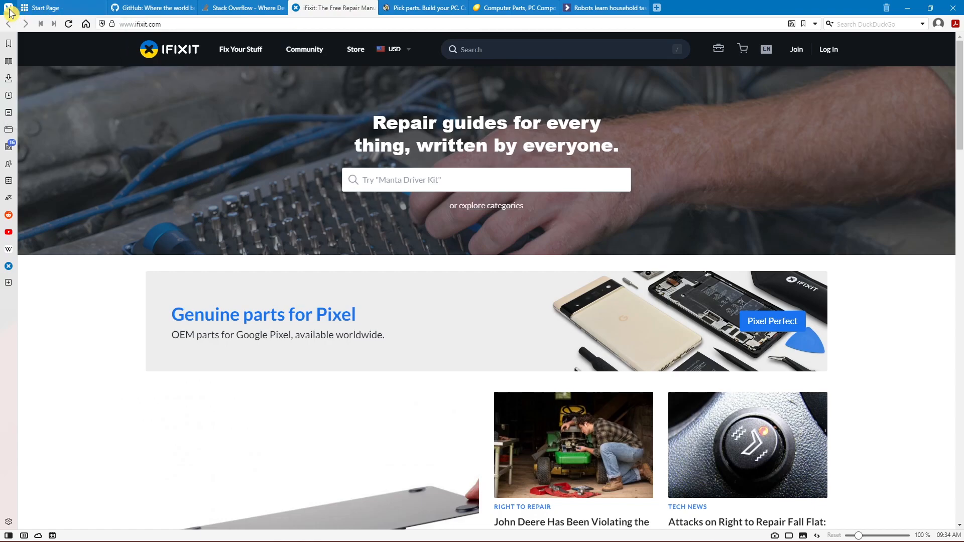
- Bring up the Vivaldi main menu from the top-left button
click(9, 7)
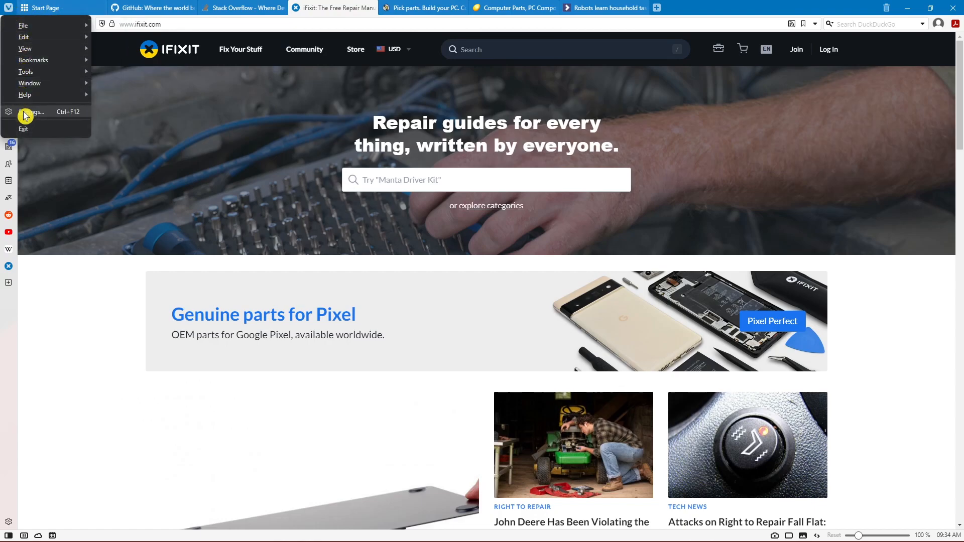
- In Settings > Tabs, set Tab Bar Position to Left, then Right
click(31, 111)
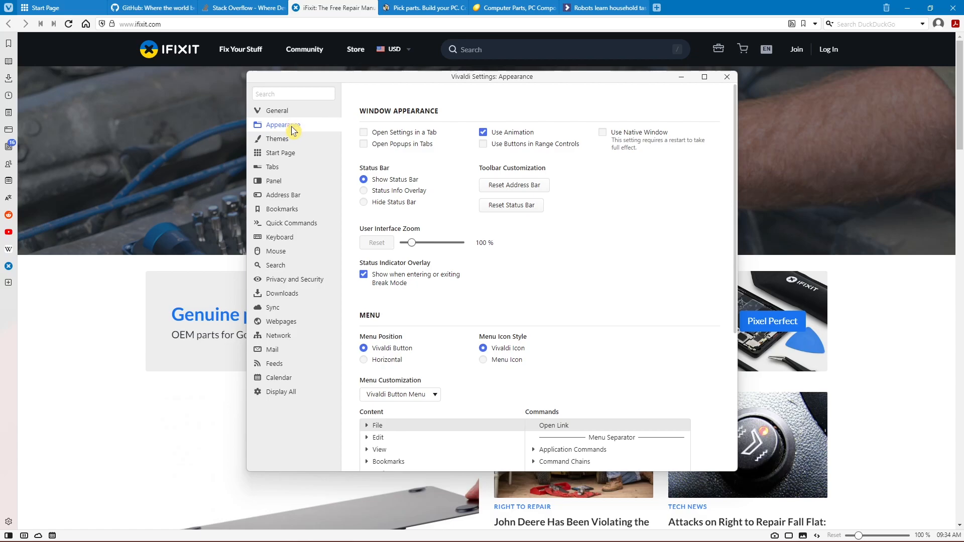
click(272, 167)
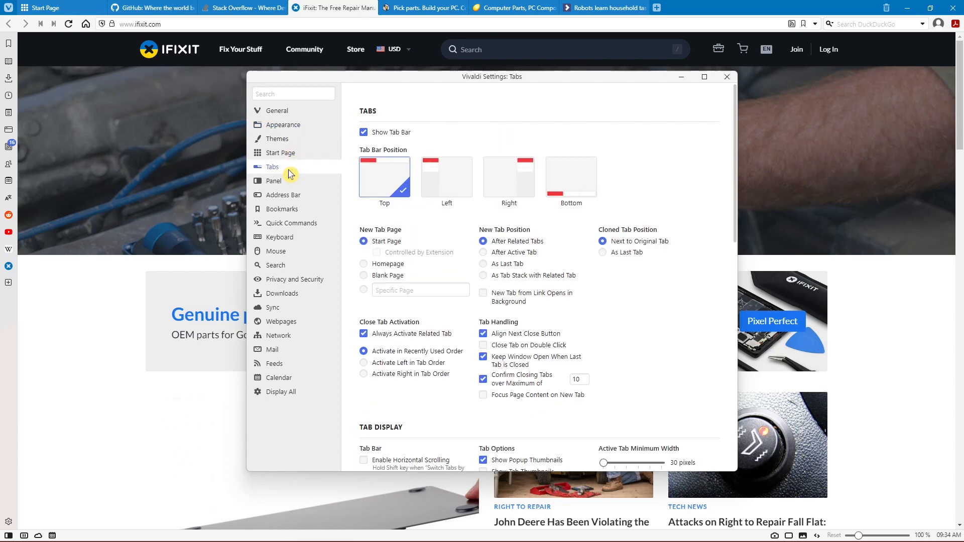
mouse_move(371, 183)
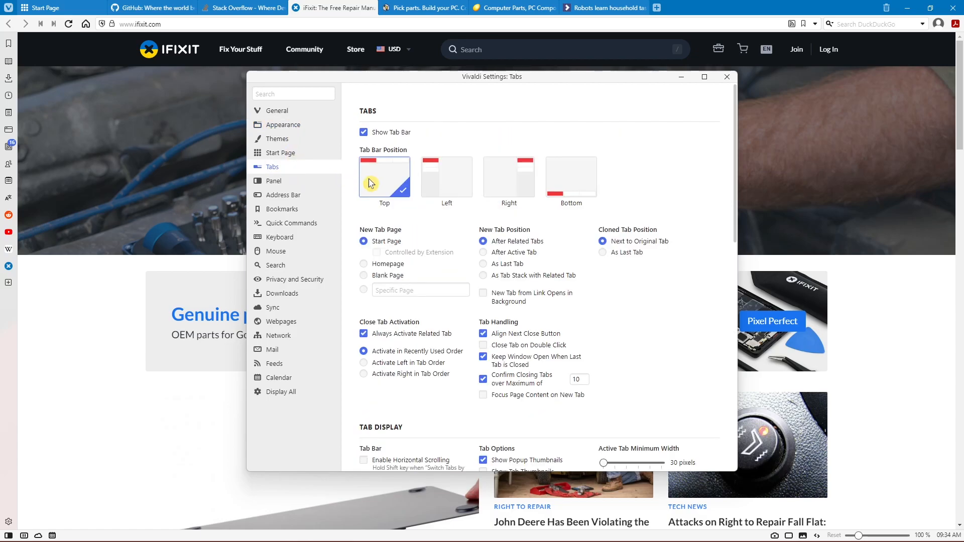
mouse_move(452, 194)
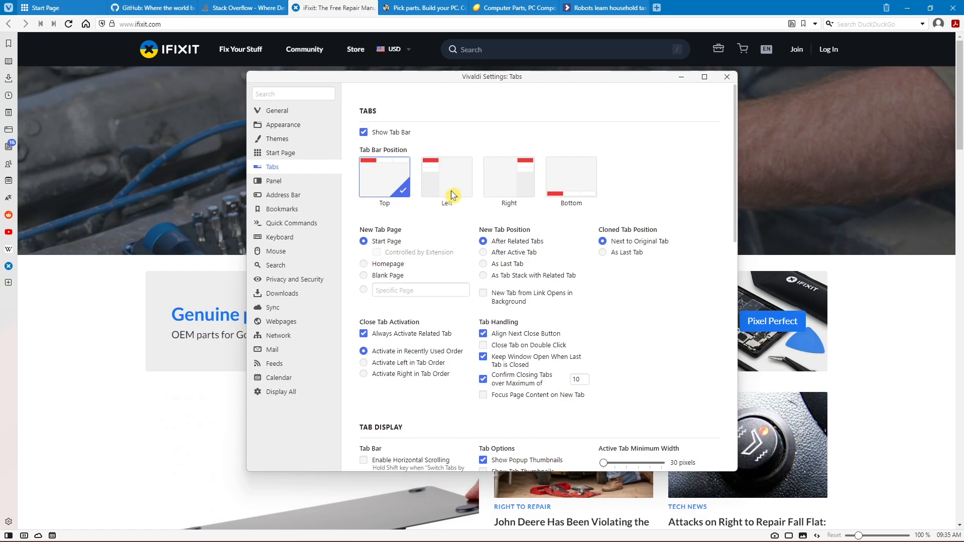
click(446, 178)
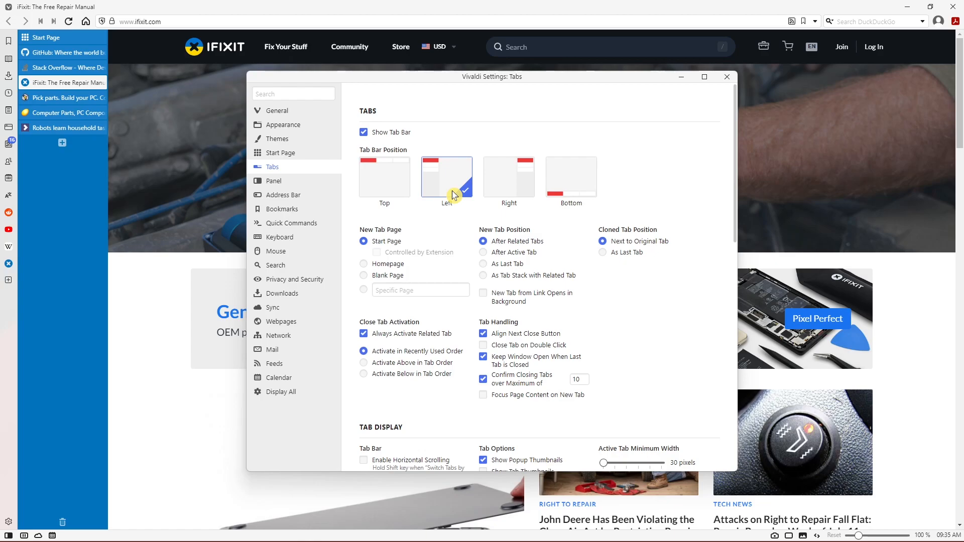
click(508, 178)
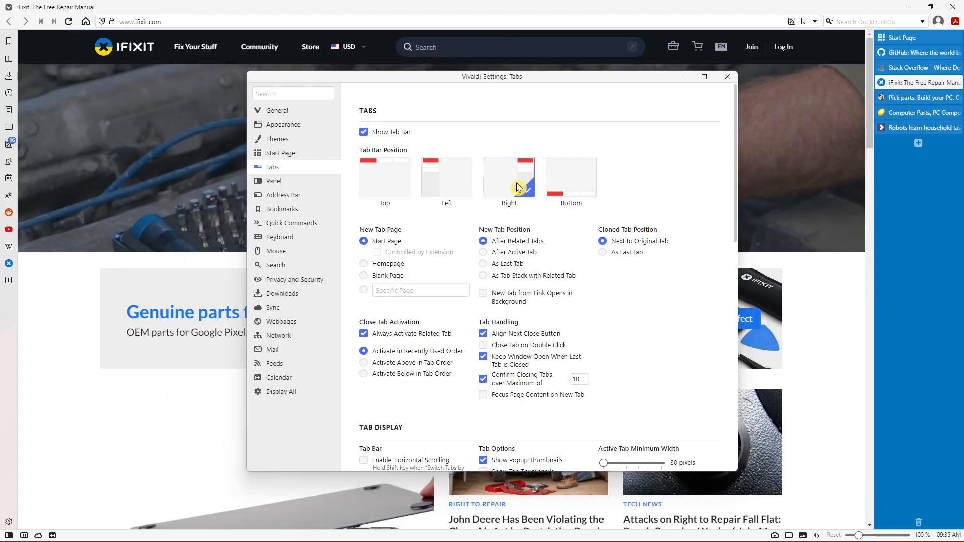
click(570, 178)
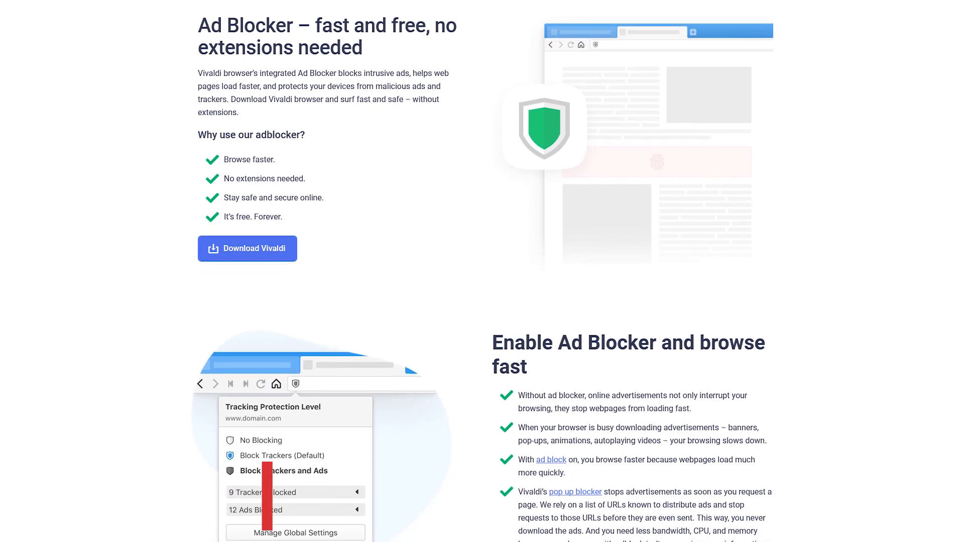
- Scroll down the Vivaldi Ad Blocker page past the Enable Ad Blocker section
scroll(down, 3)
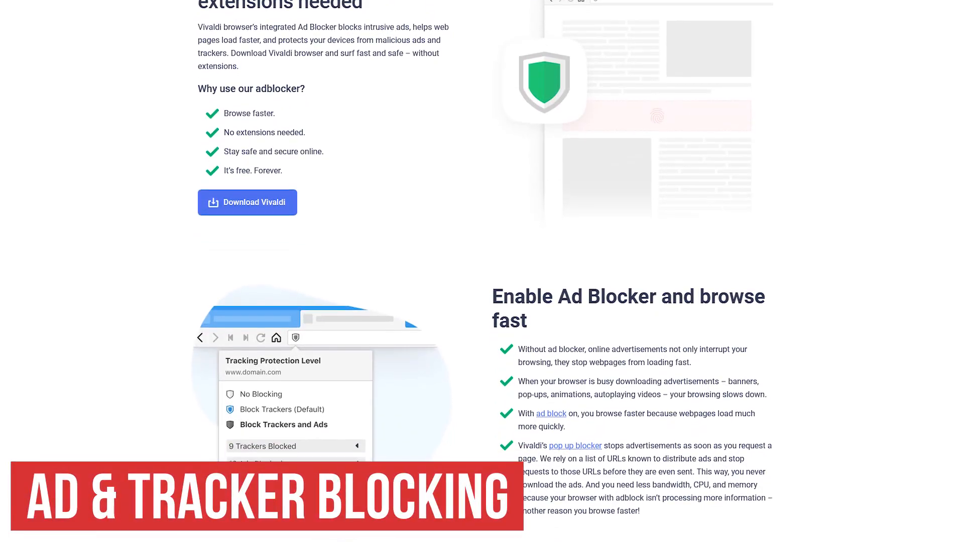
scroll(down, 3)
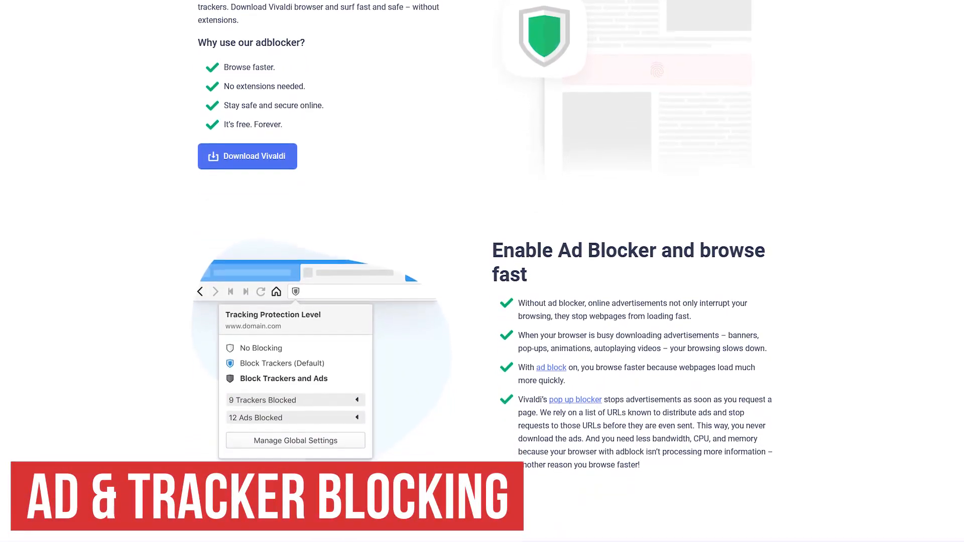
scroll(down, 3)
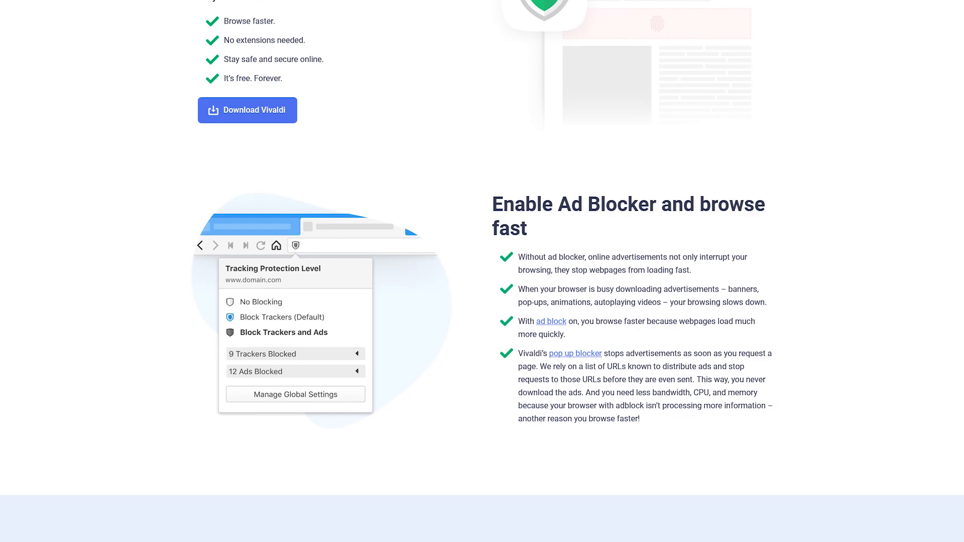
scroll(down, 3)
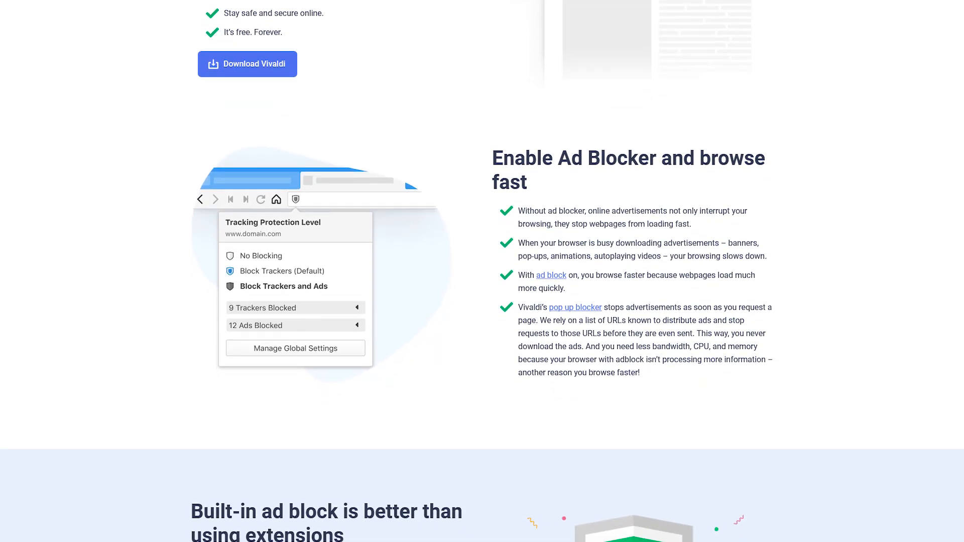
scroll(down, 3)
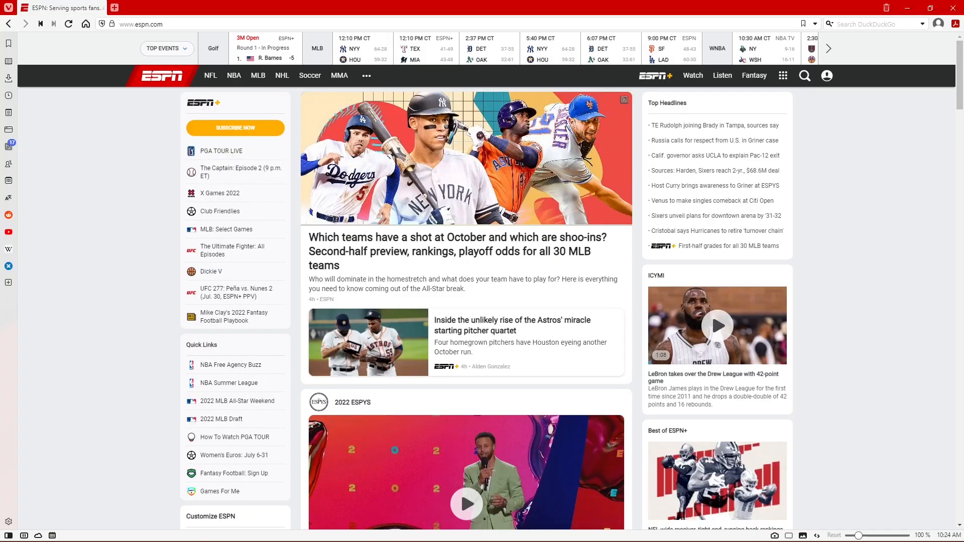
mouse_move(147, 101)
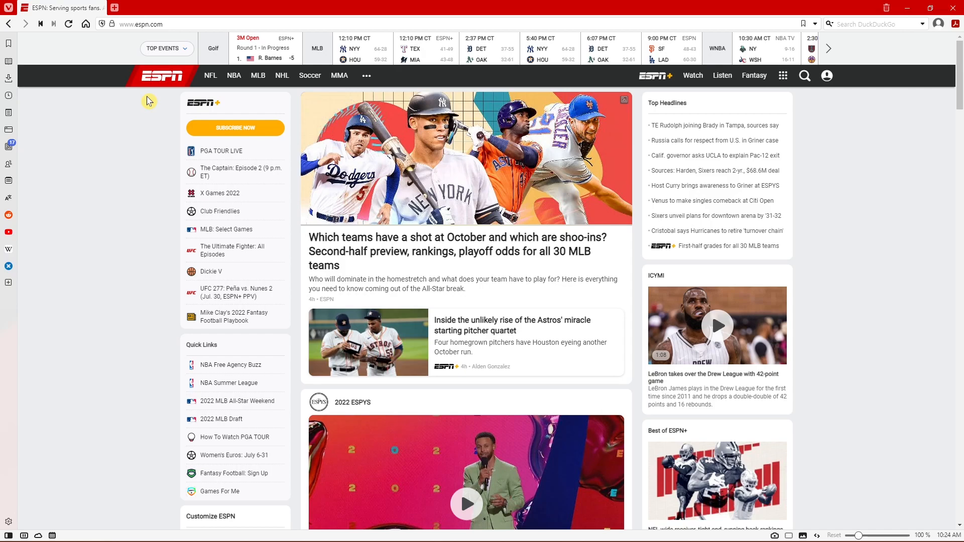
- Go to Settings > Privacy and Security from the Vivaldi menu
click(8, 8)
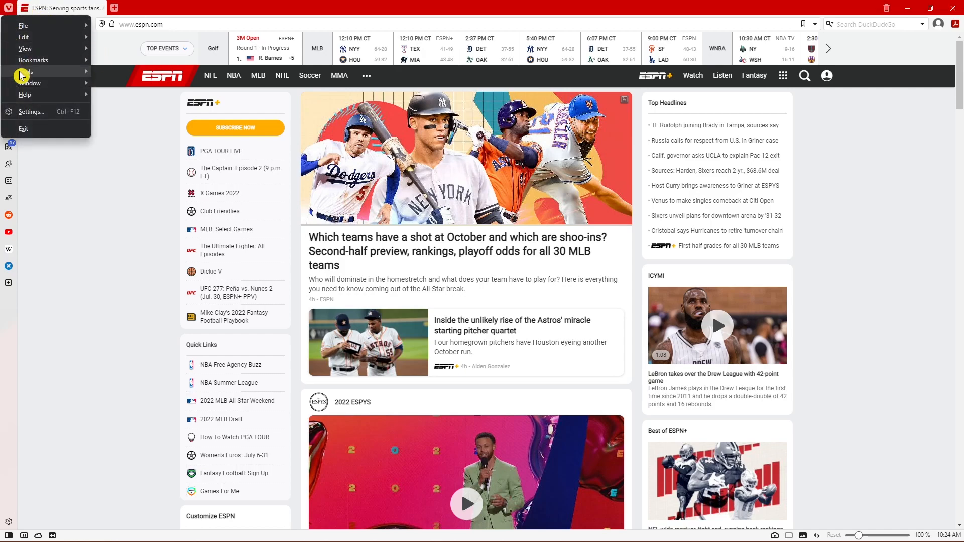
click(30, 112)
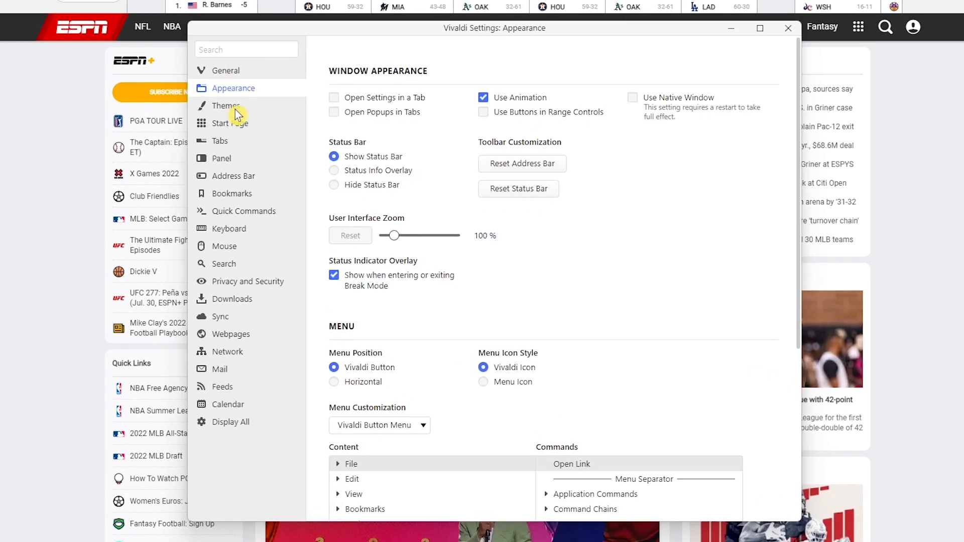
mouse_move(256, 285)
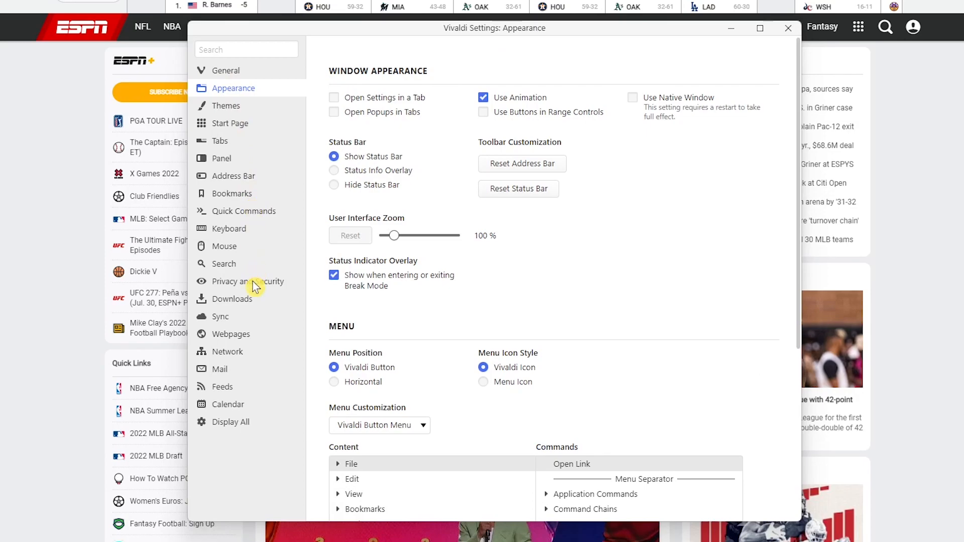
click(248, 281)
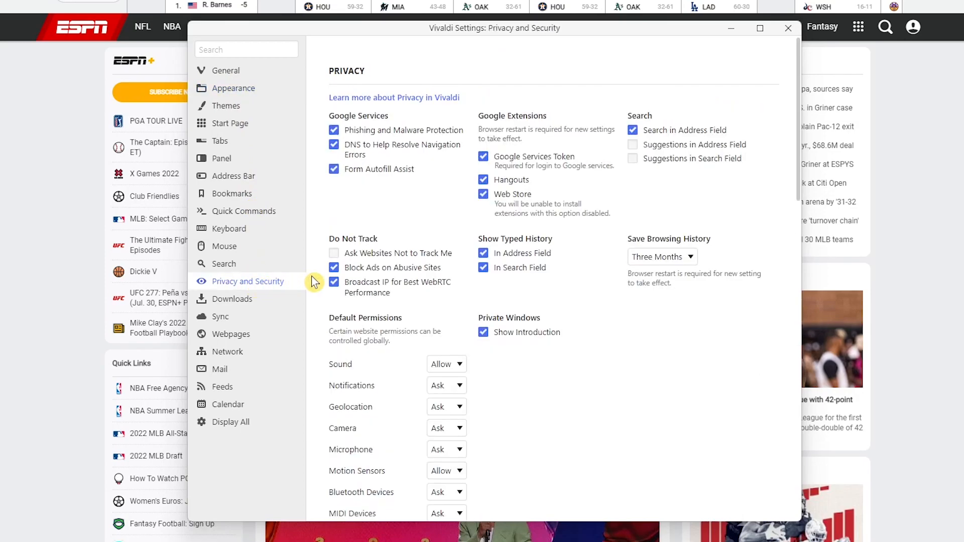
- Scroll the Privacy settings down to Tracker and Ad Blocking
scroll(down, 3)
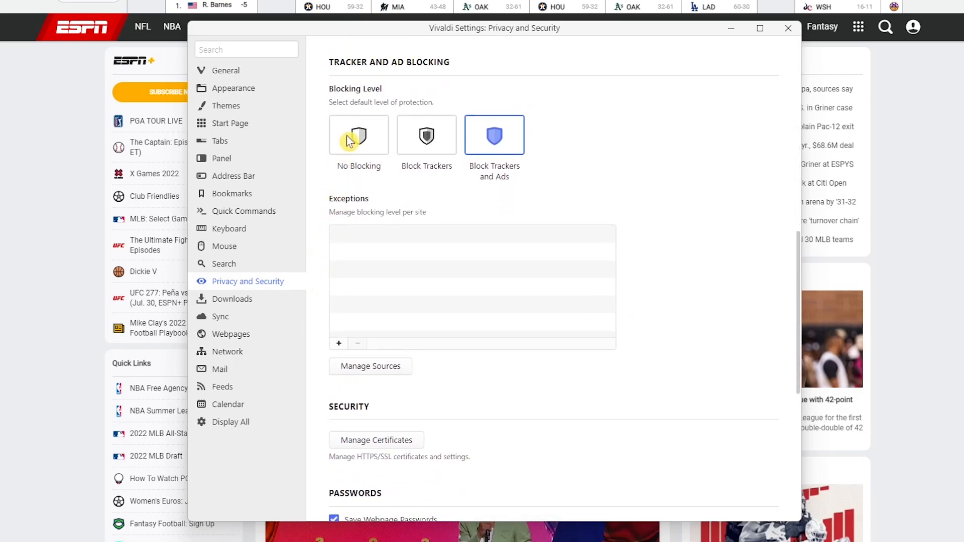
mouse_move(359, 135)
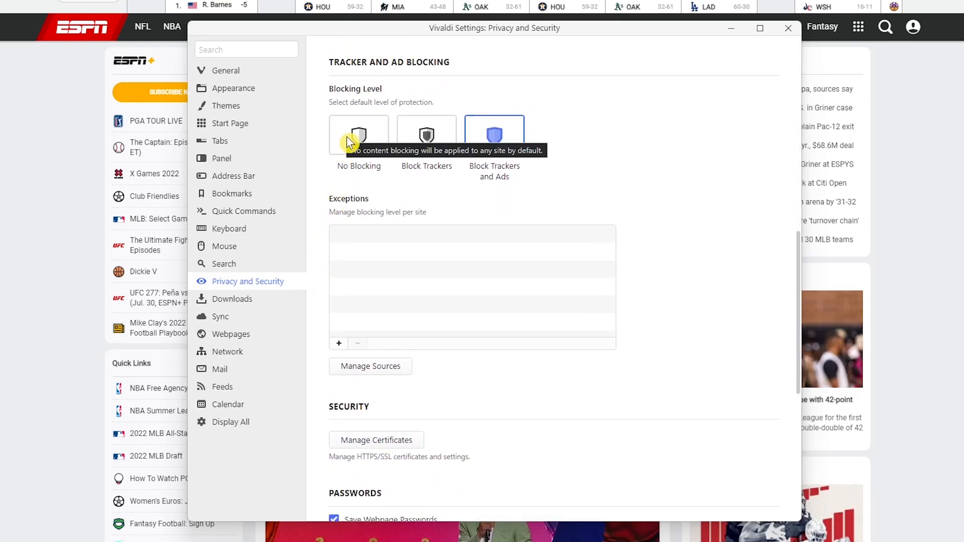
mouse_move(426, 137)
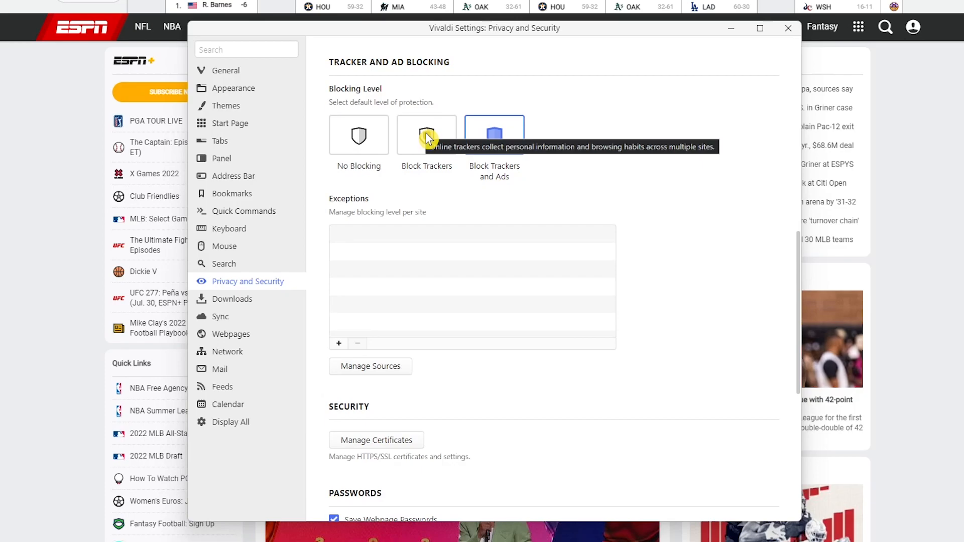
mouse_move(495, 138)
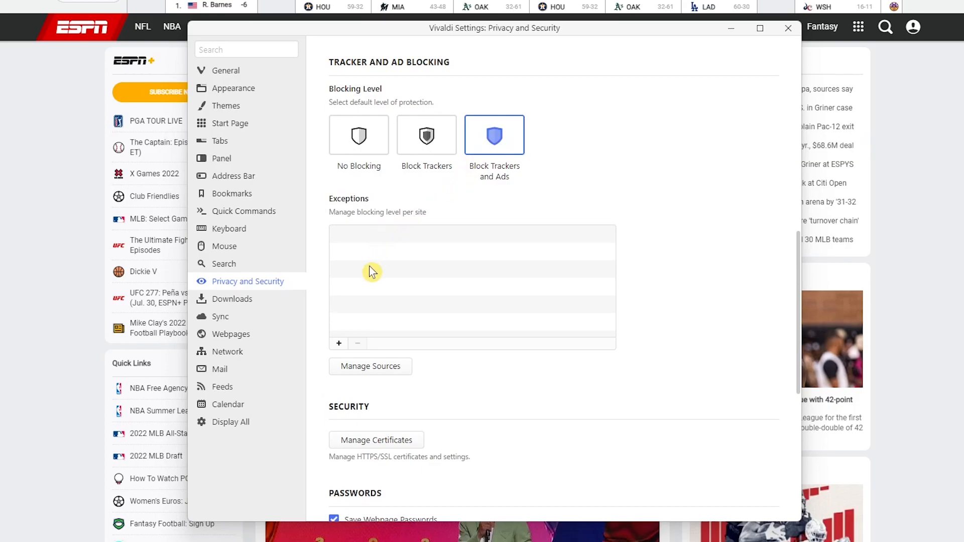
mouse_move(342, 349)
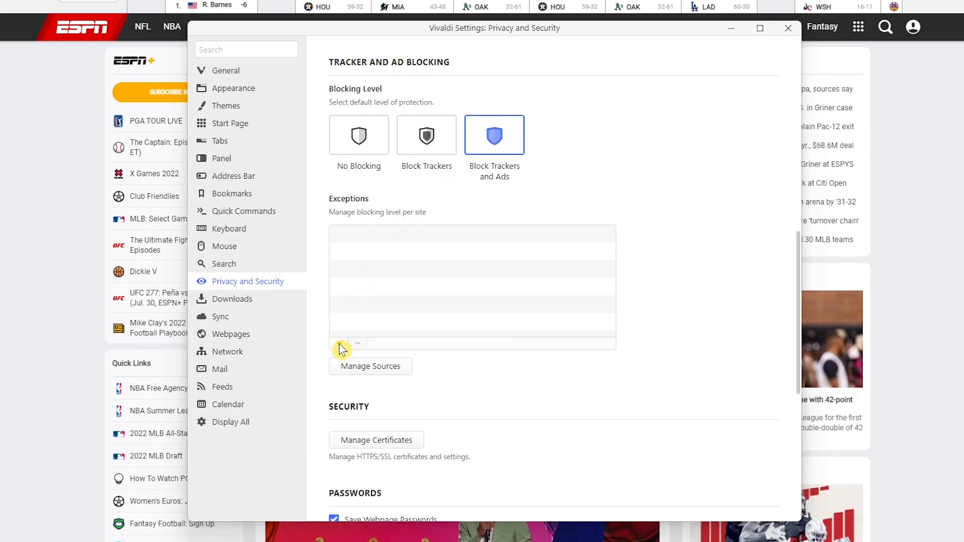
- Add tested.com as a Block Trackers exception, then close Settings
text(tested)
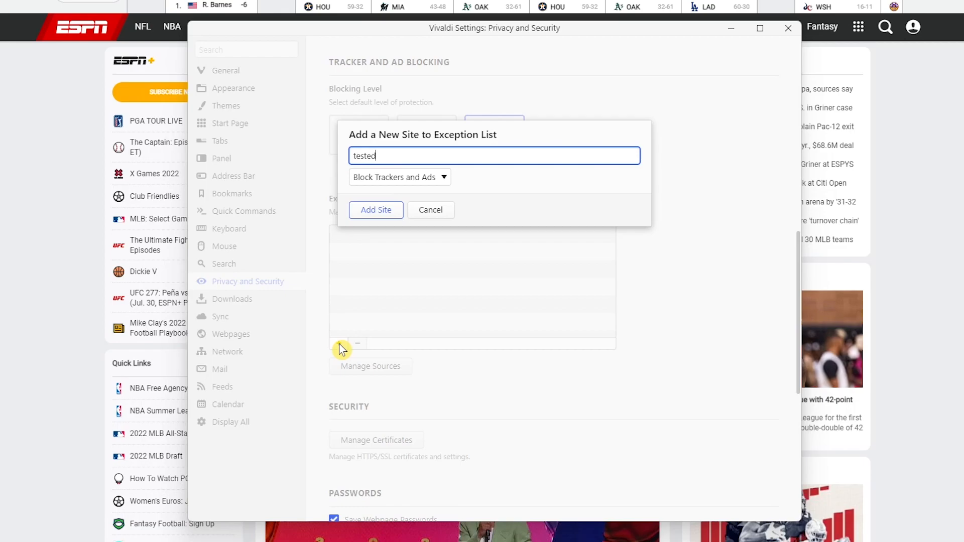
text(.com)
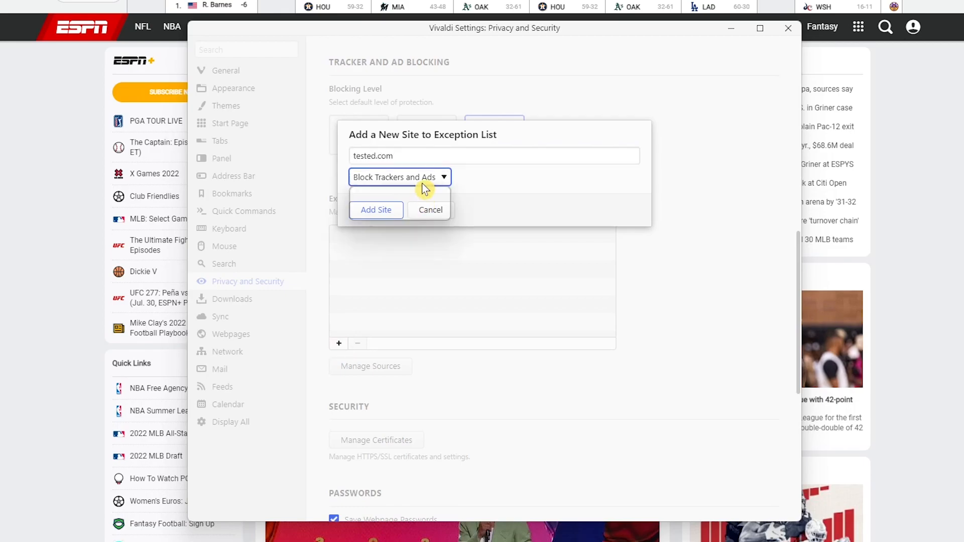
click(399, 177)
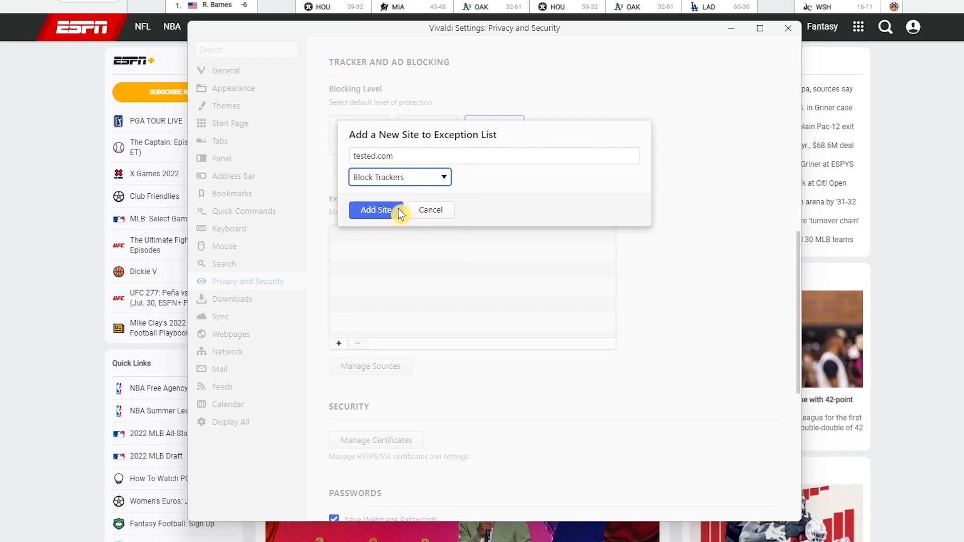
click(376, 210)
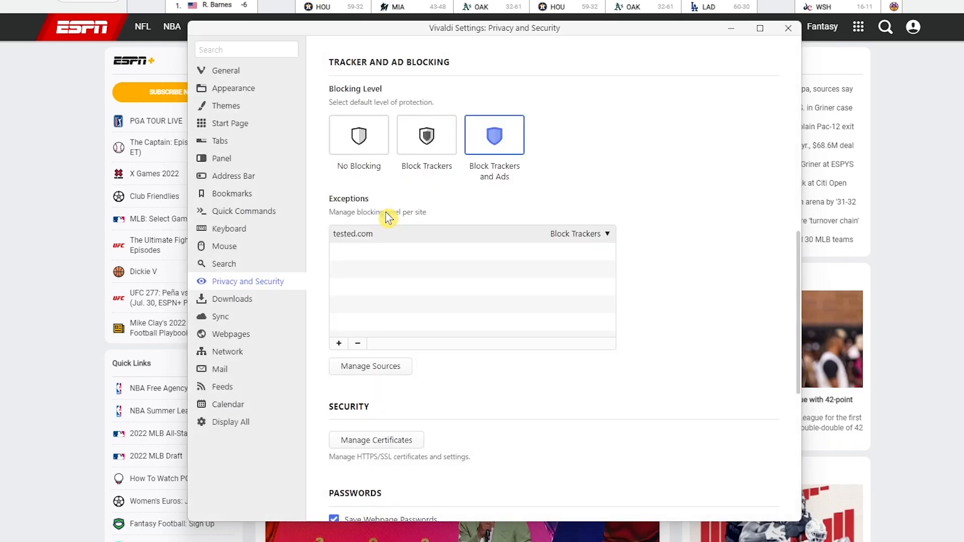
click(787, 28)
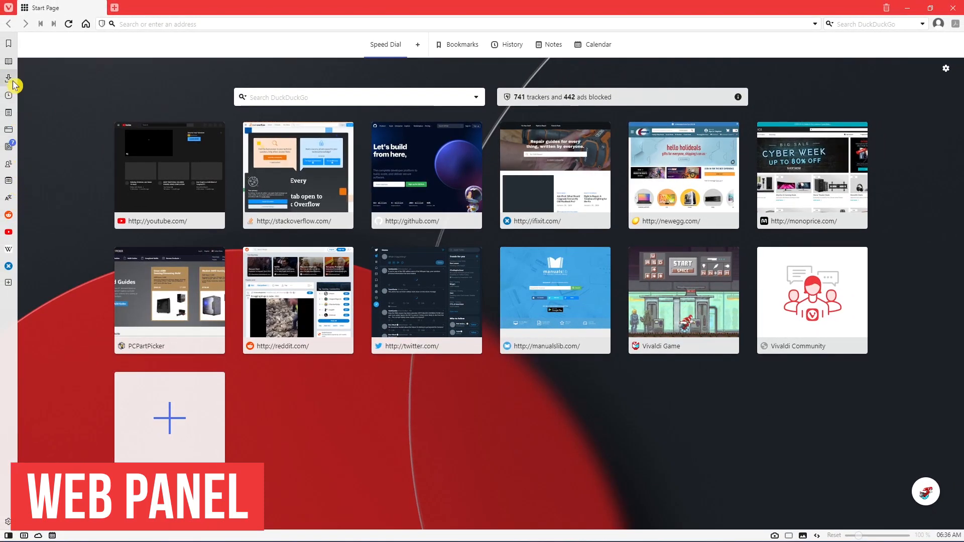
- Show the Bookmarks, Downloads, Reddit and iFixit panels, then start adding a web panel
click(9, 43)
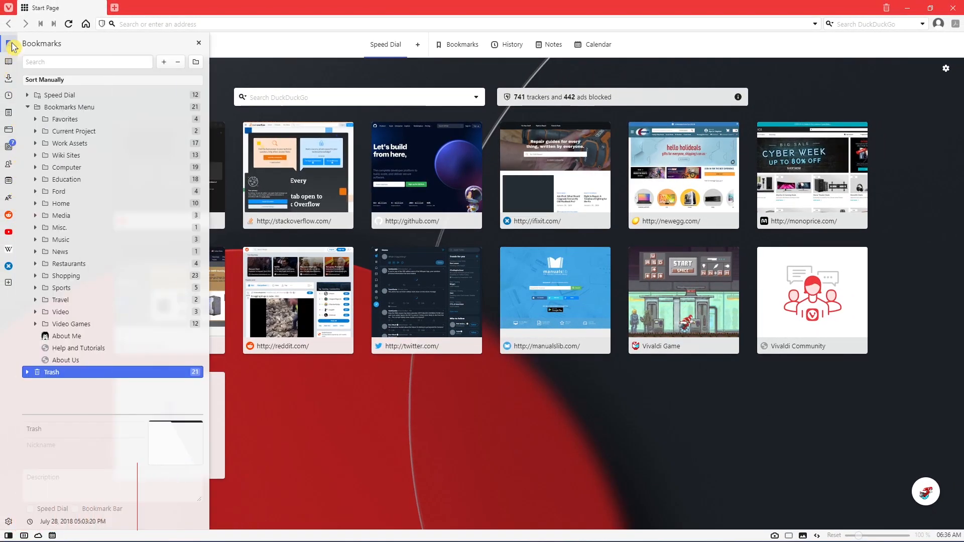
click(9, 78)
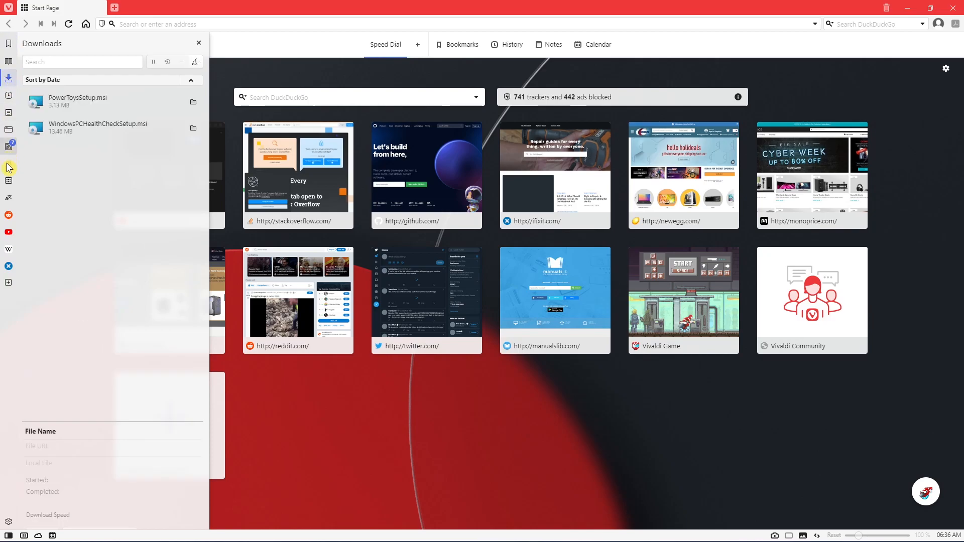
click(9, 215)
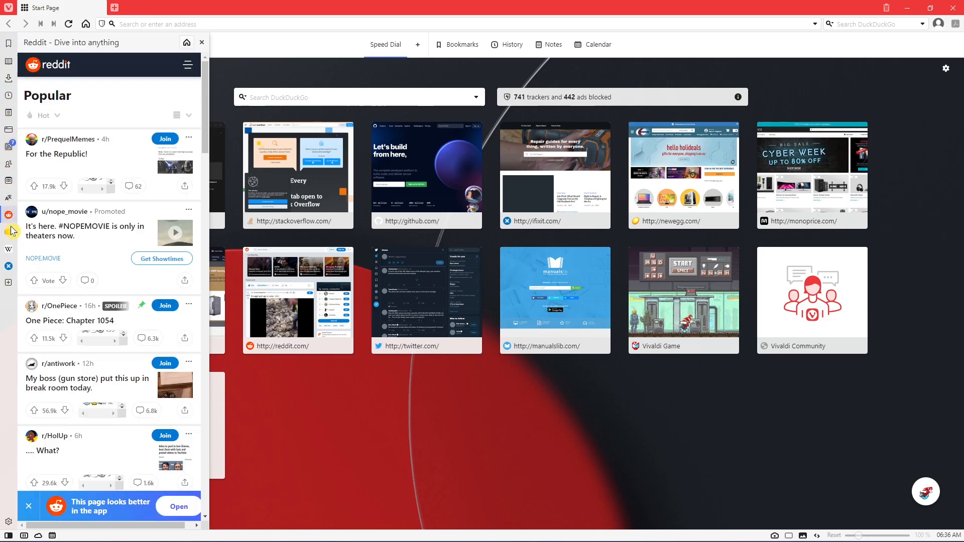
click(9, 250)
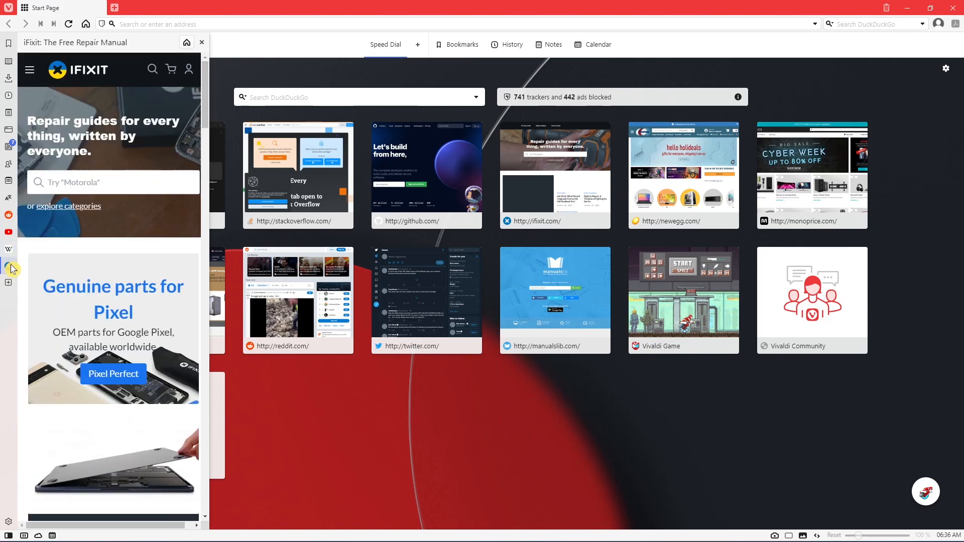
click(9, 283)
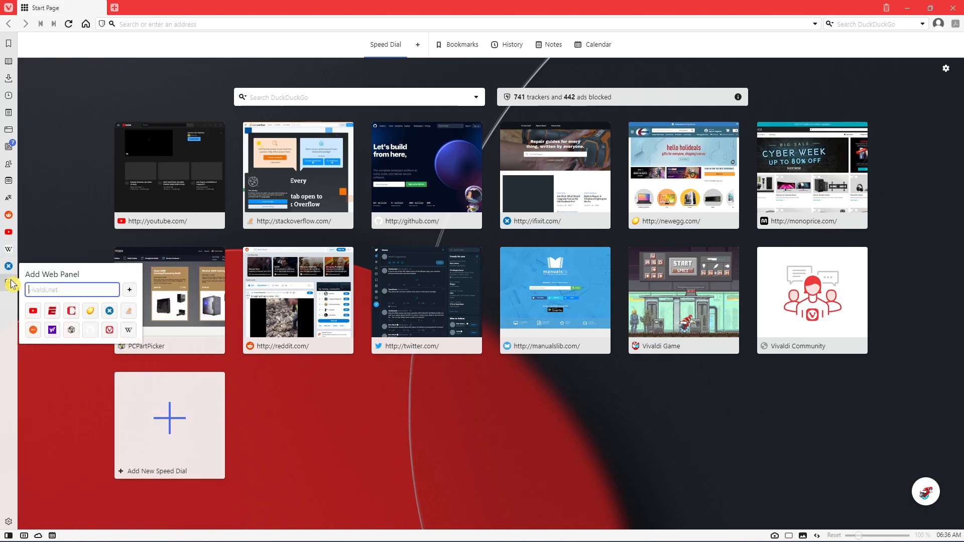
- Add hackaday.com as a new web panel in the sidebar
text(hackaday.com)
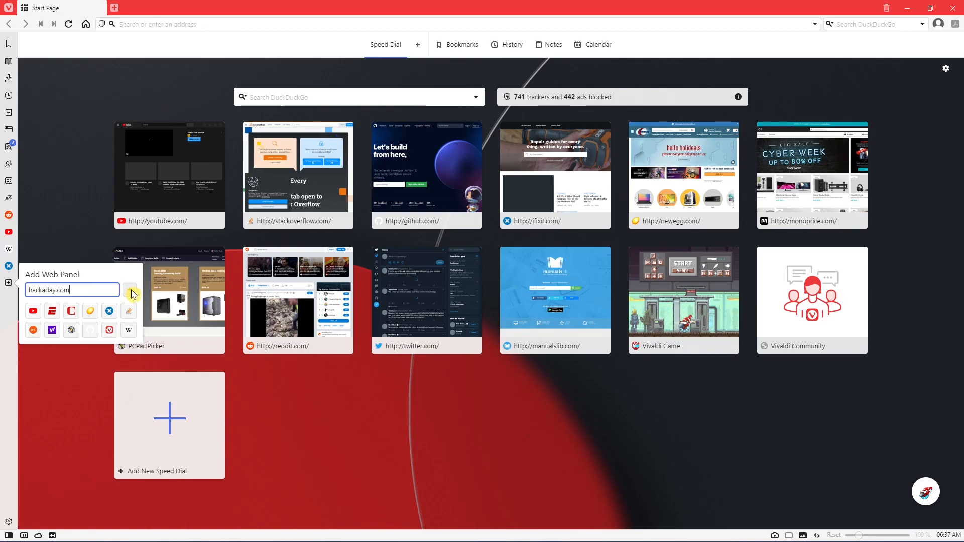
click(130, 293)
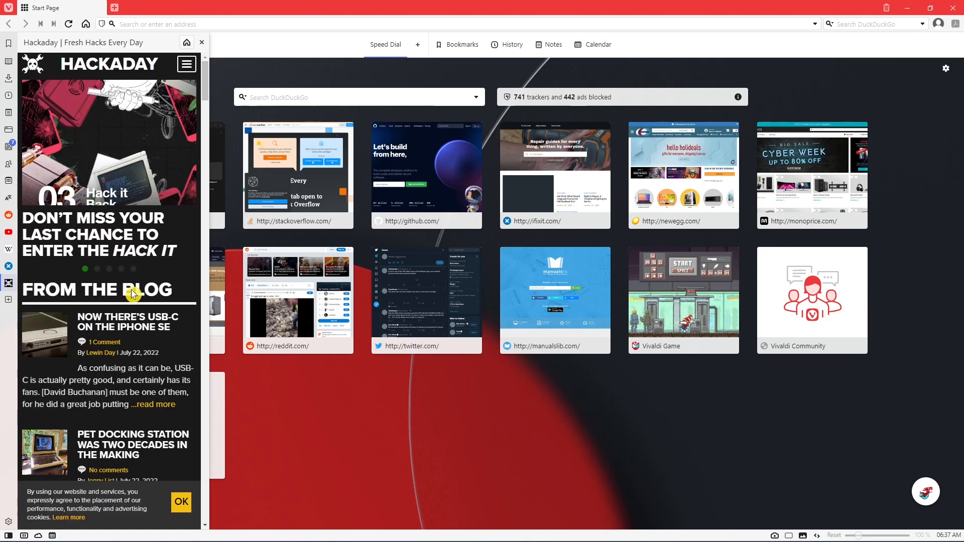
mouse_move(17, 284)
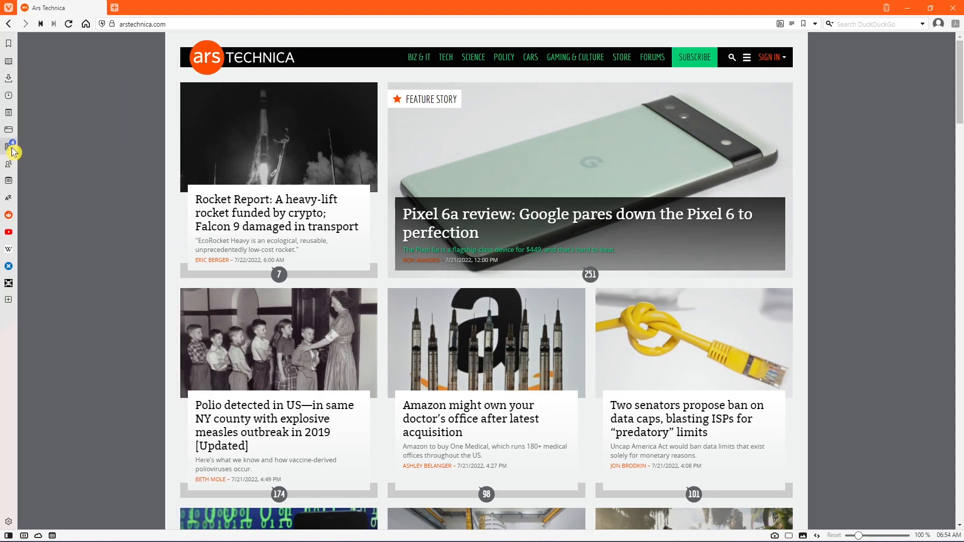
mouse_move(253, 99)
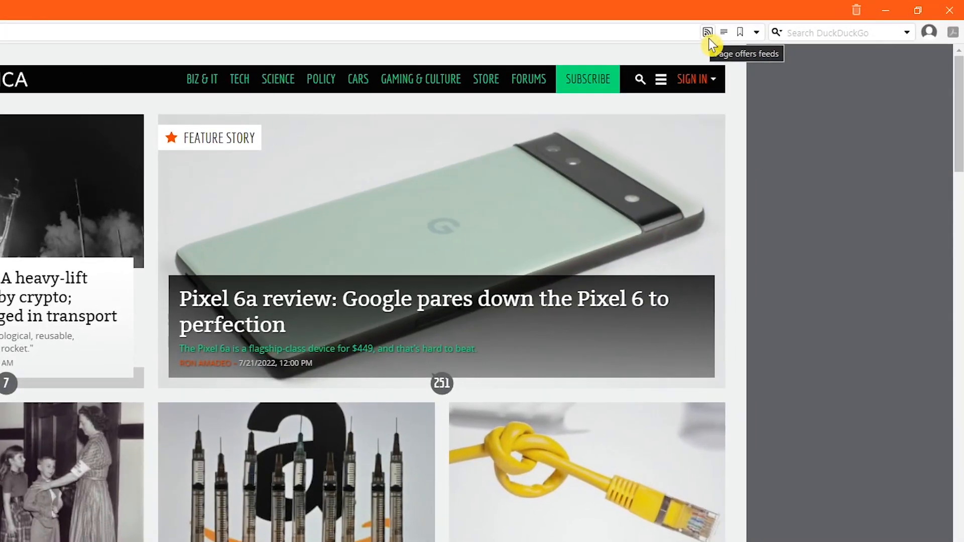
click(706, 31)
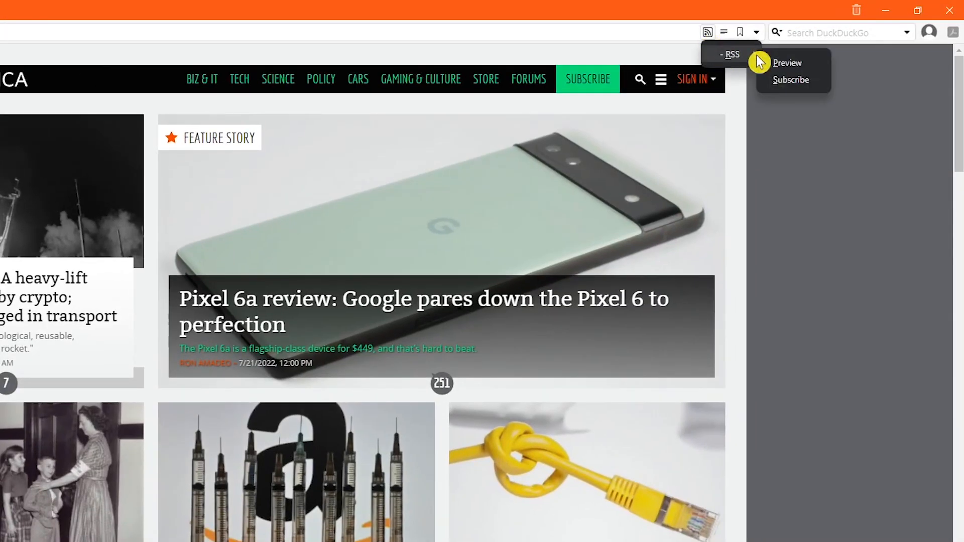
mouse_move(800, 86)
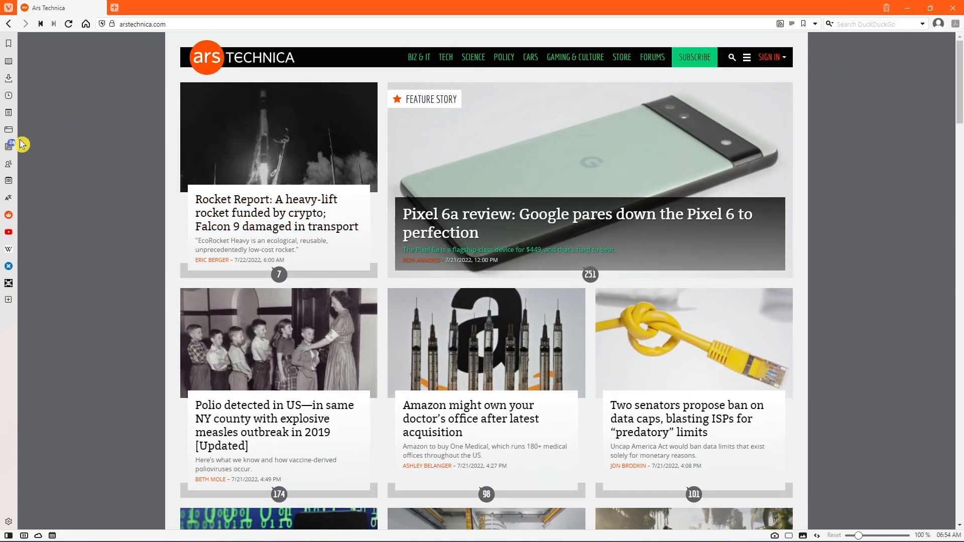
click(9, 144)
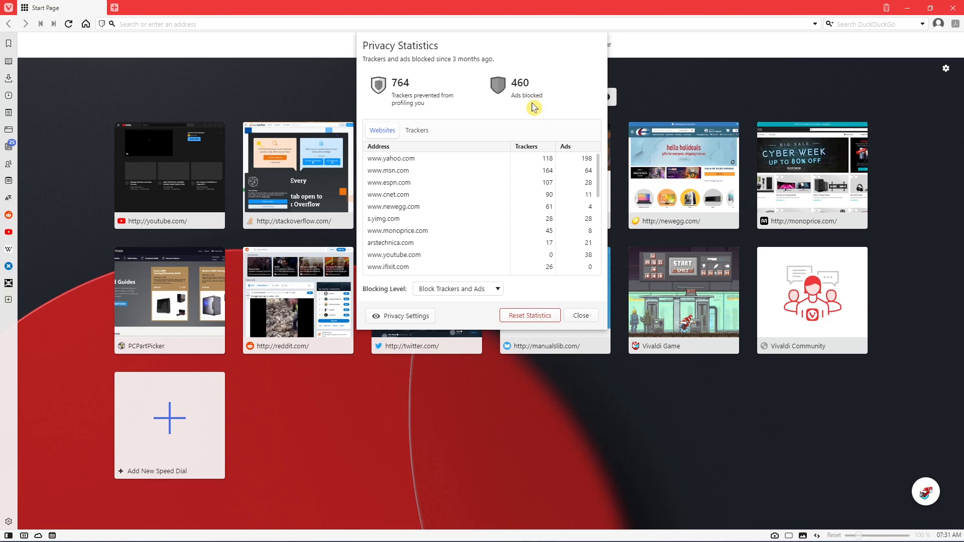
mouse_move(531, 209)
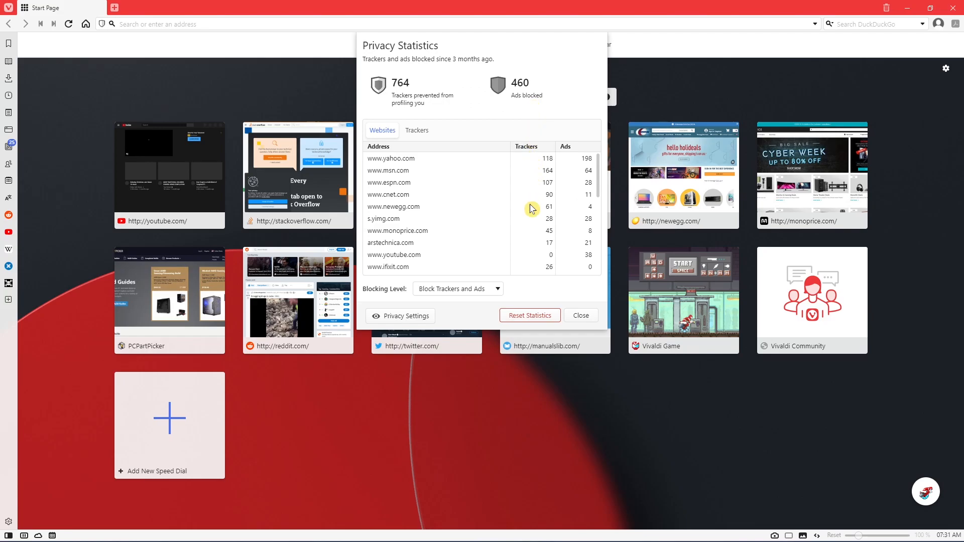
mouse_move(422, 131)
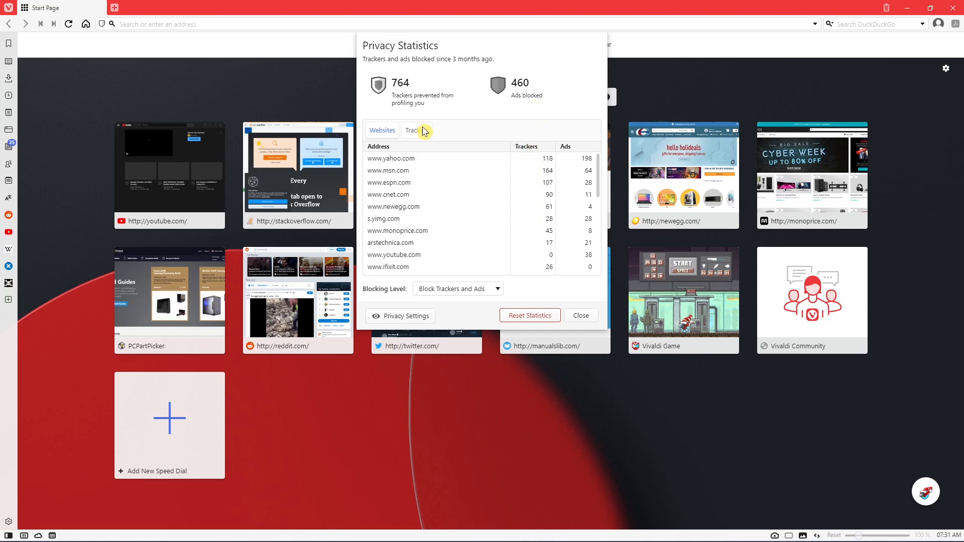
- View the blocked counts per tracker domain, then close the Privacy Statistics
click(416, 129)
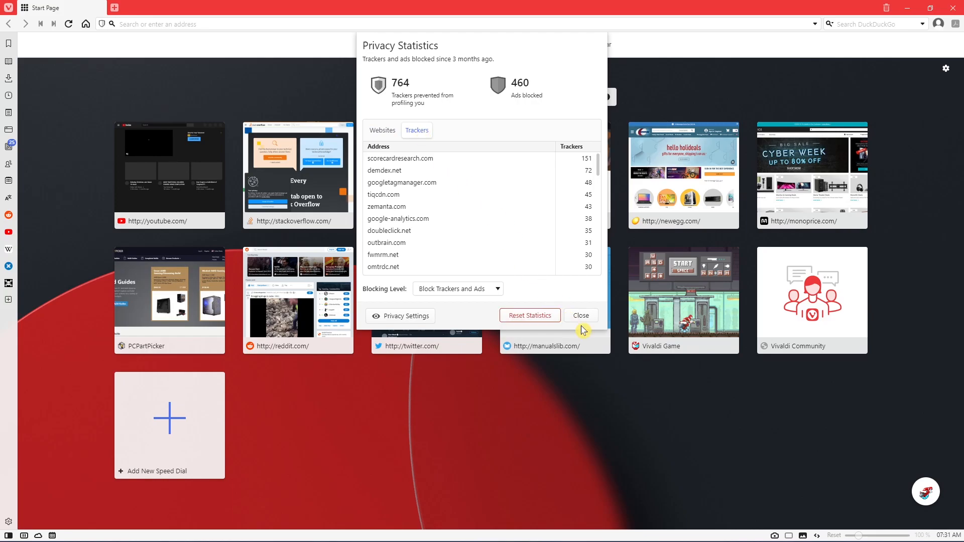
click(580, 315)
text(phot)
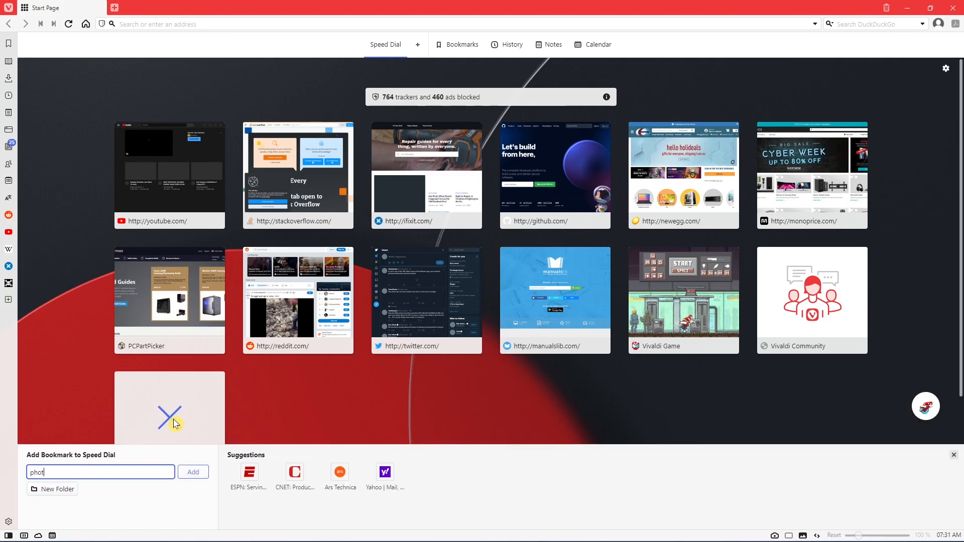
- Confirm adding photopea.com as a new Speed Dial entry
click(193, 472)
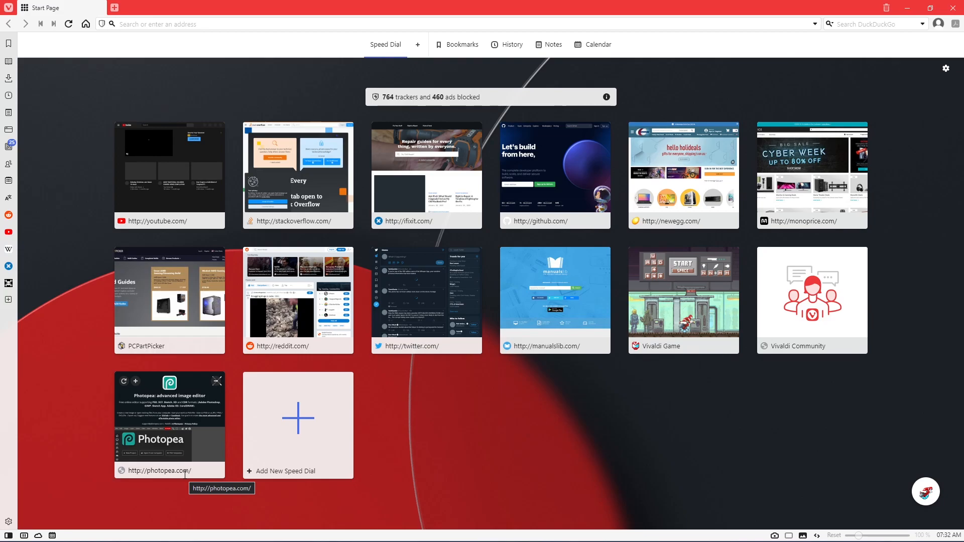
mouse_move(950, 82)
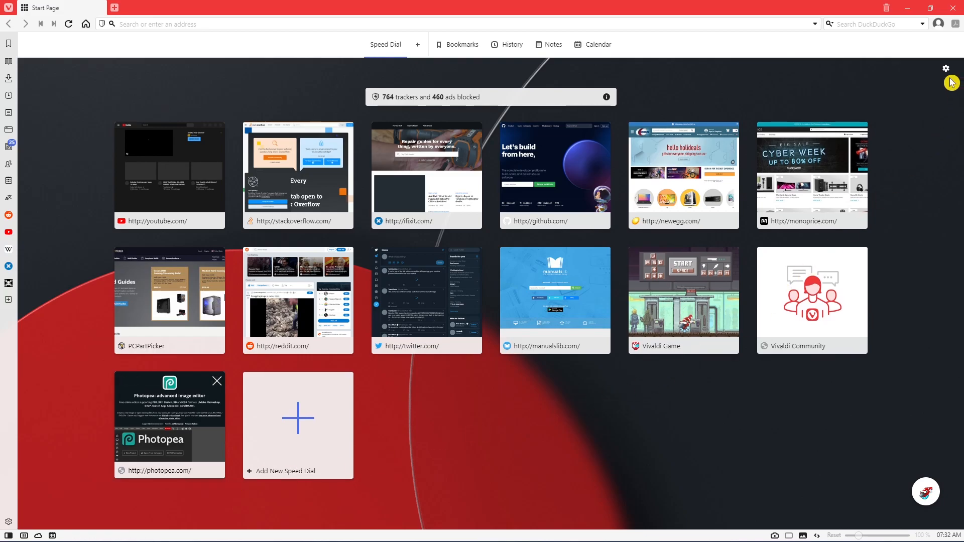
- From Quick Settings, switch the Start Page background to the pale red-circle image and go to full settings
click(946, 67)
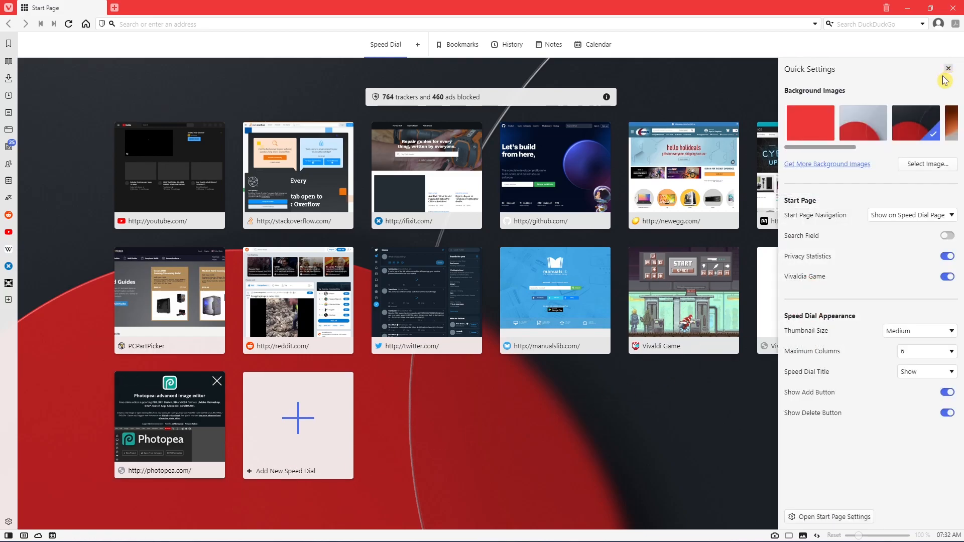
mouse_move(880, 126)
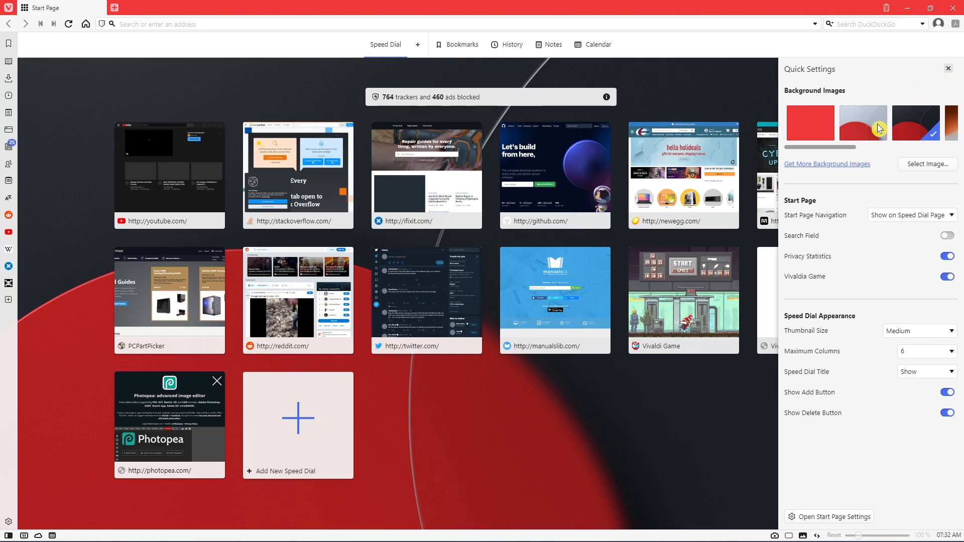
click(862, 123)
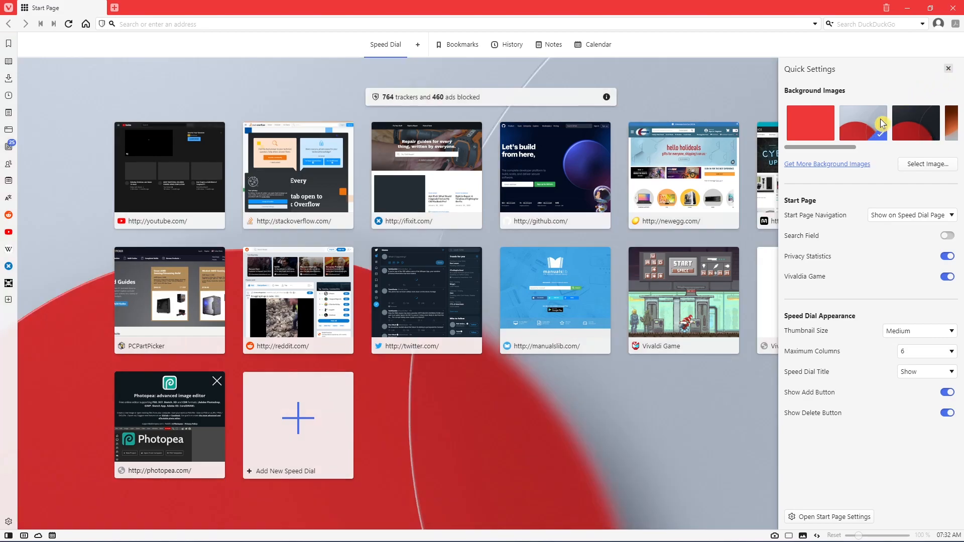
click(863, 123)
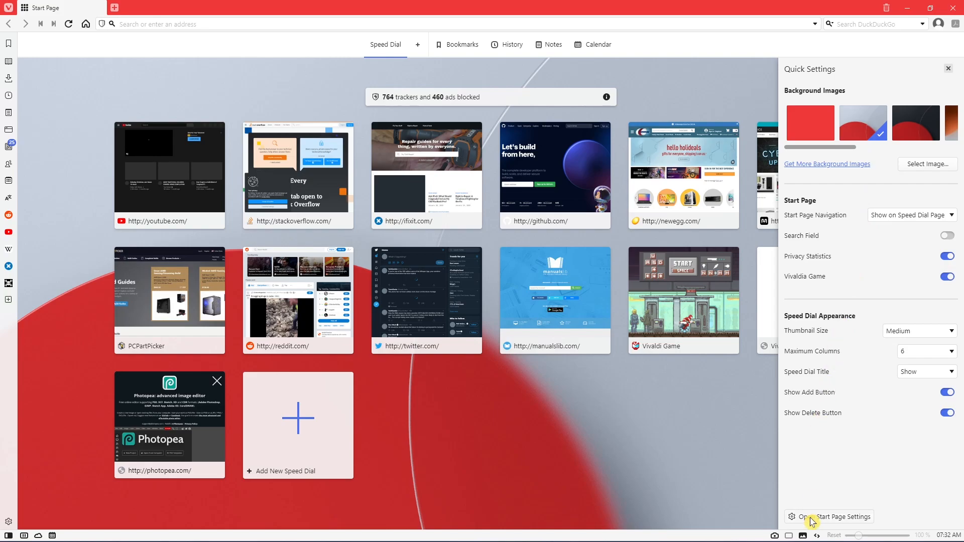
mouse_move(817, 522)
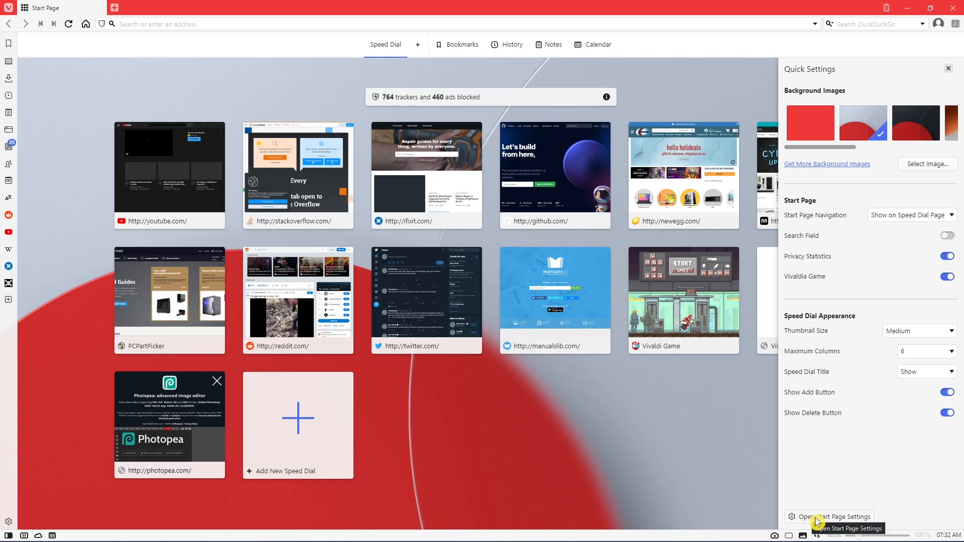
click(834, 517)
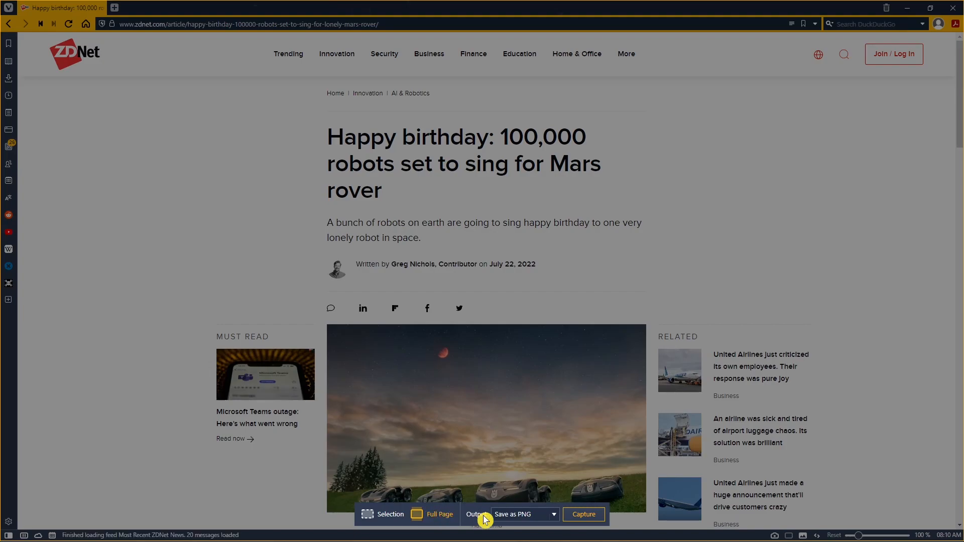
- List the capture output choices: Save as PNG, JPEG, Copy to Clipboard
click(552, 514)
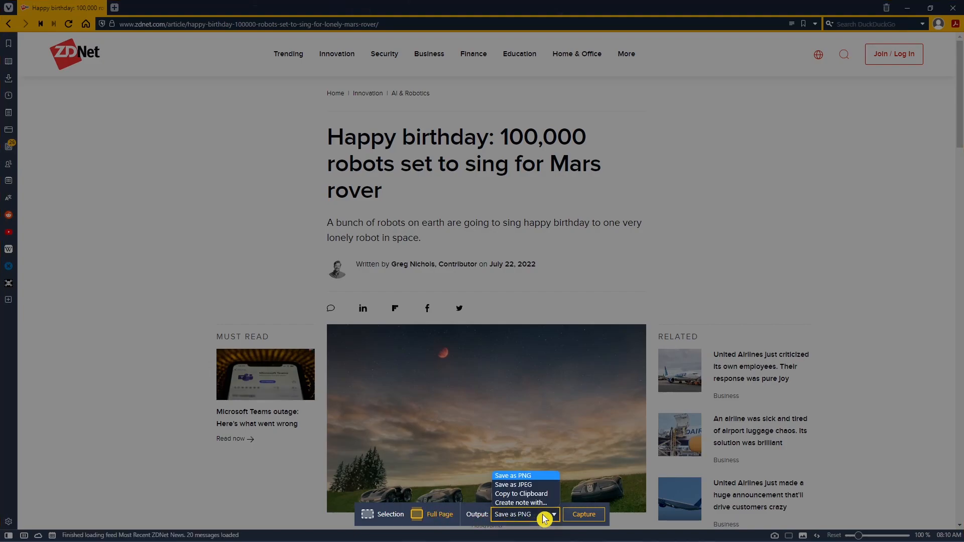
mouse_move(544, 493)
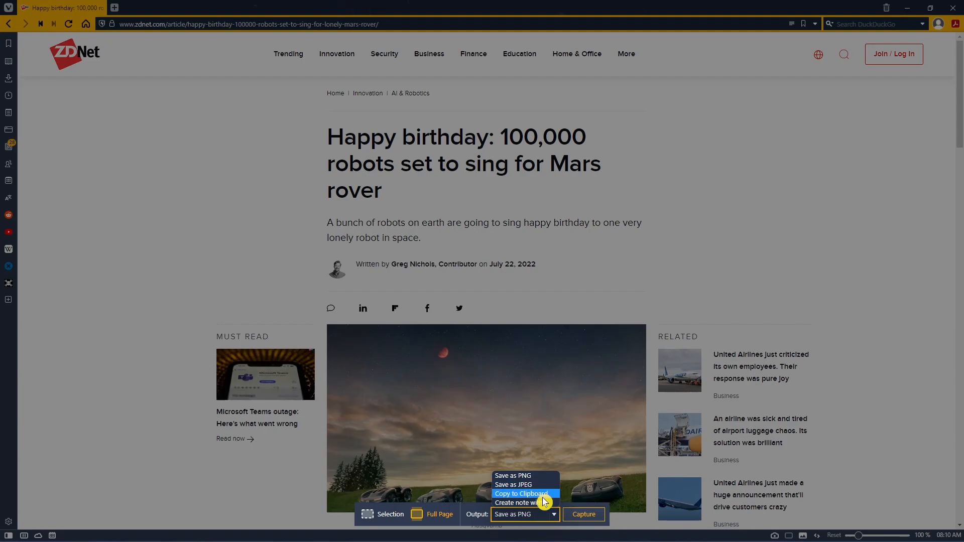
mouse_move(519, 502)
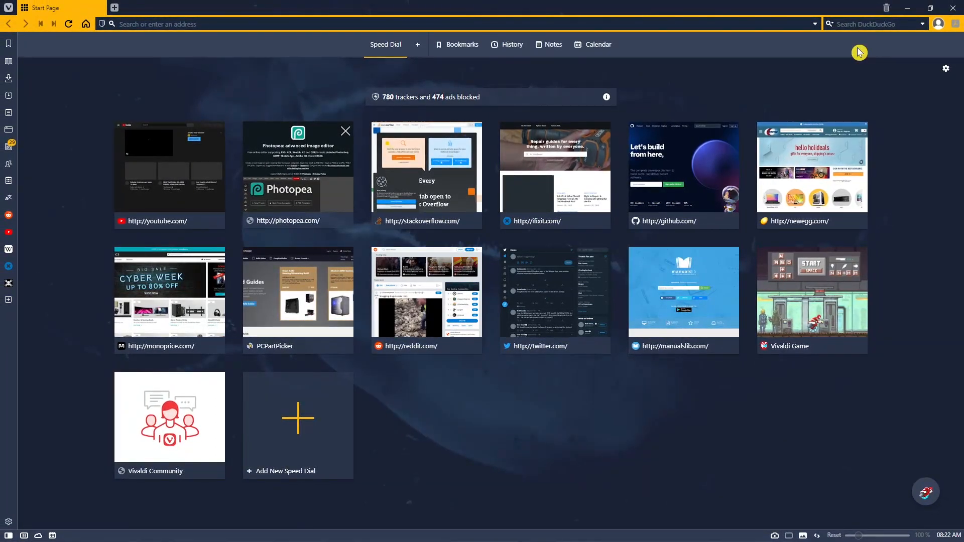
mouse_move(889, 11)
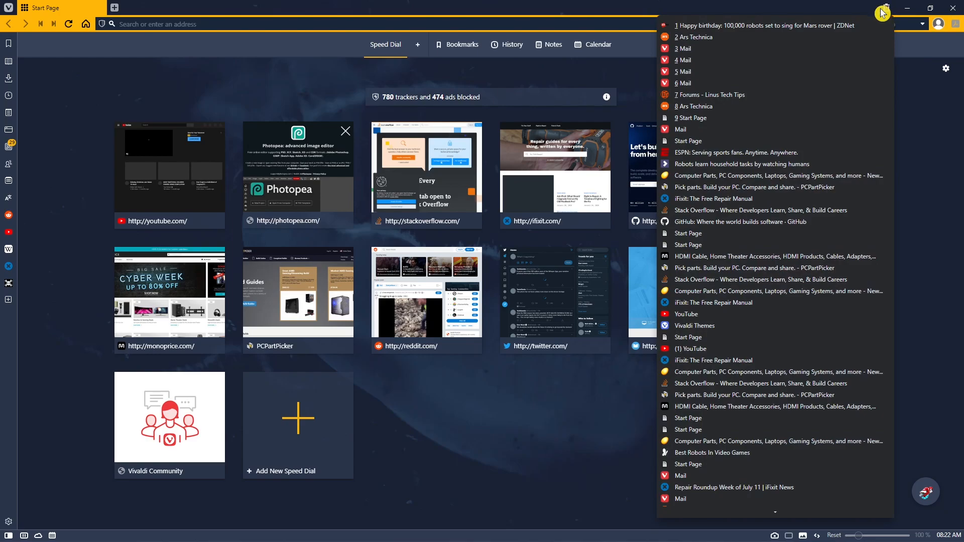
- Show the recently closed tabs list from the Start Page tab bar
click(742, 163)
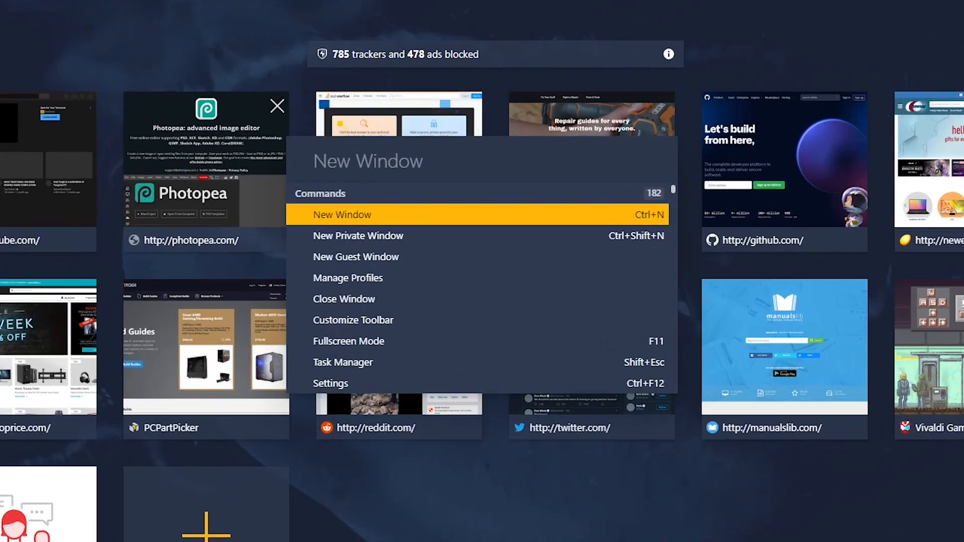
- Filter Quick Commands, run Check for Updates, and dismiss the version 5.3 up-to-date notice
click(369, 160)
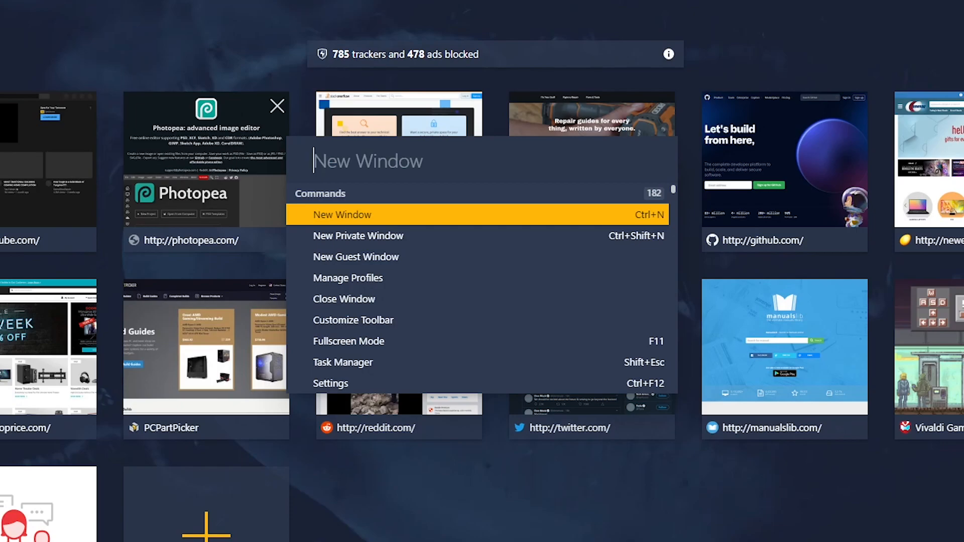
text(p)
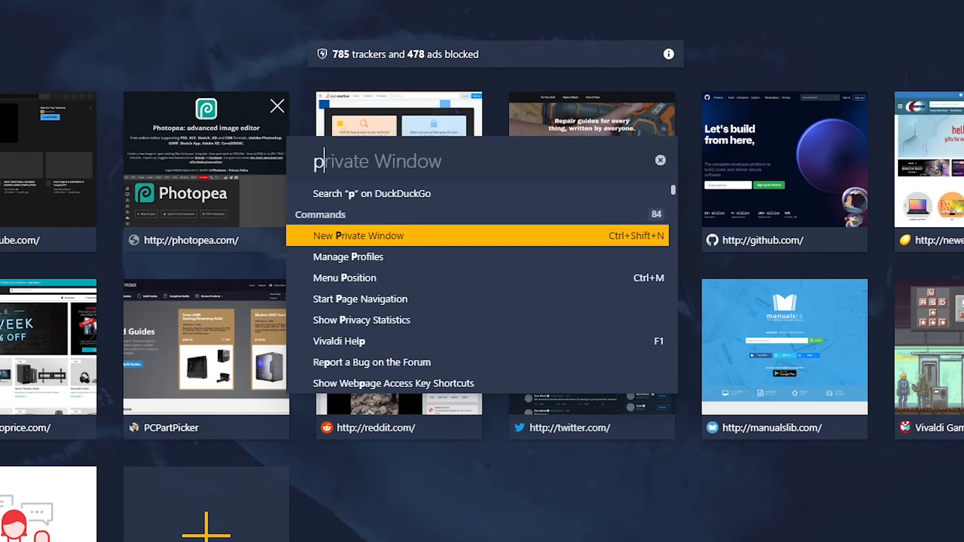
text(hoto)
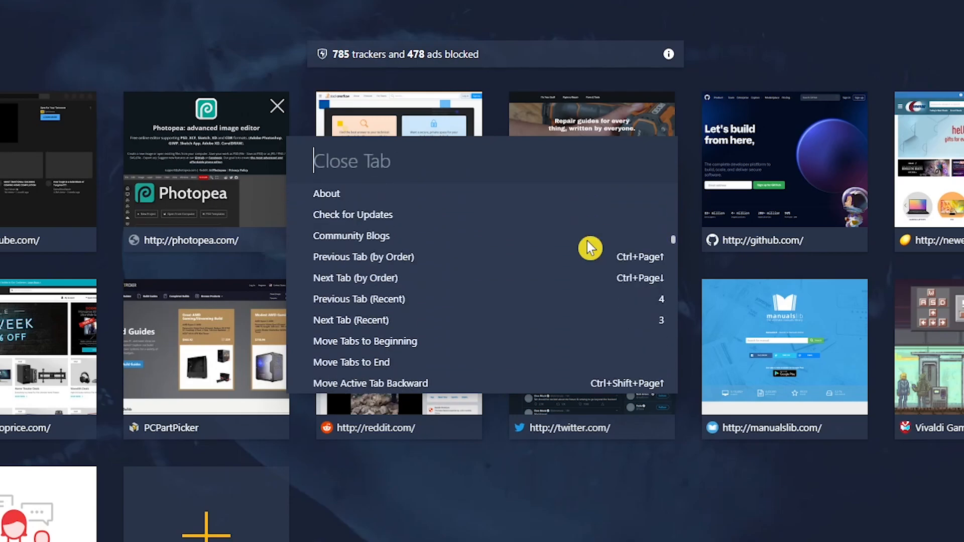
click(352, 215)
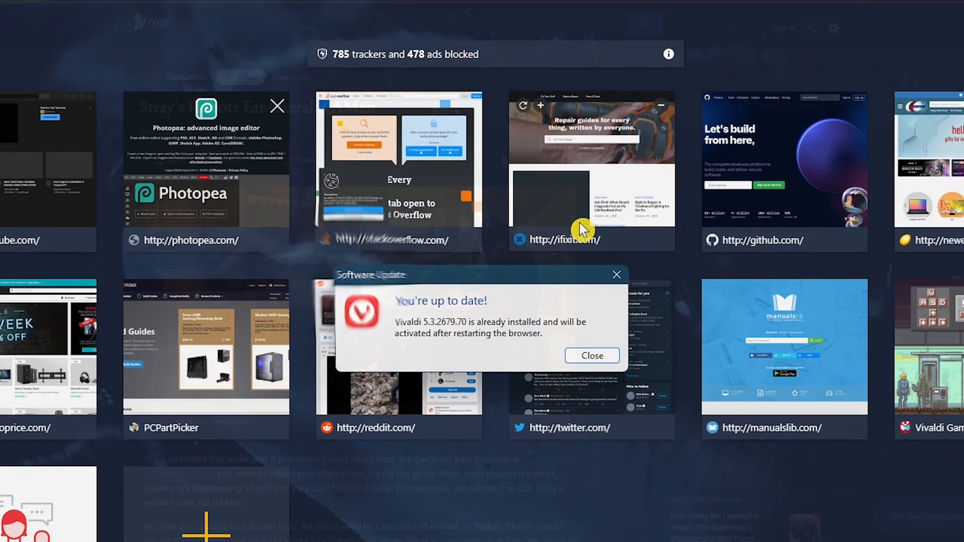
click(591, 356)
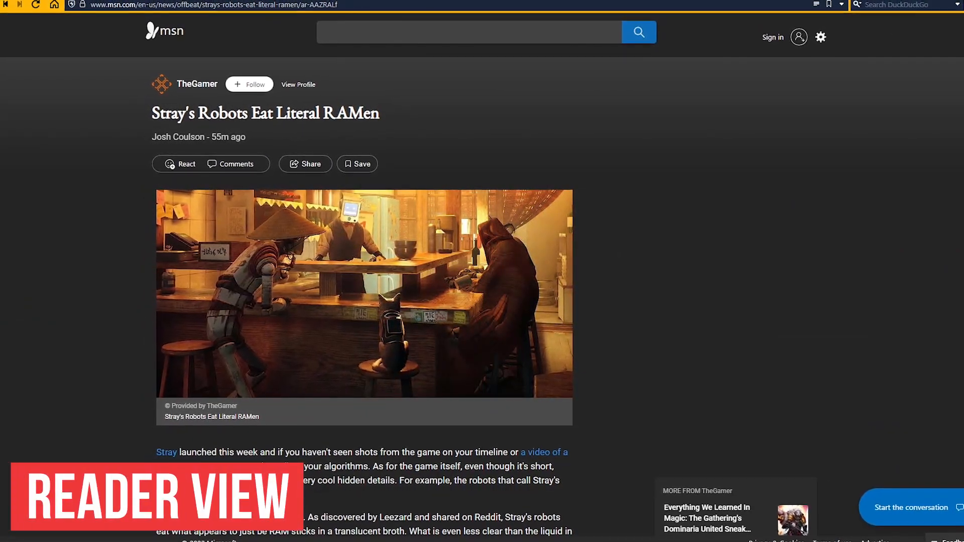
- Switch the MSN Stray robots article into Reader View
scroll(down, 3)
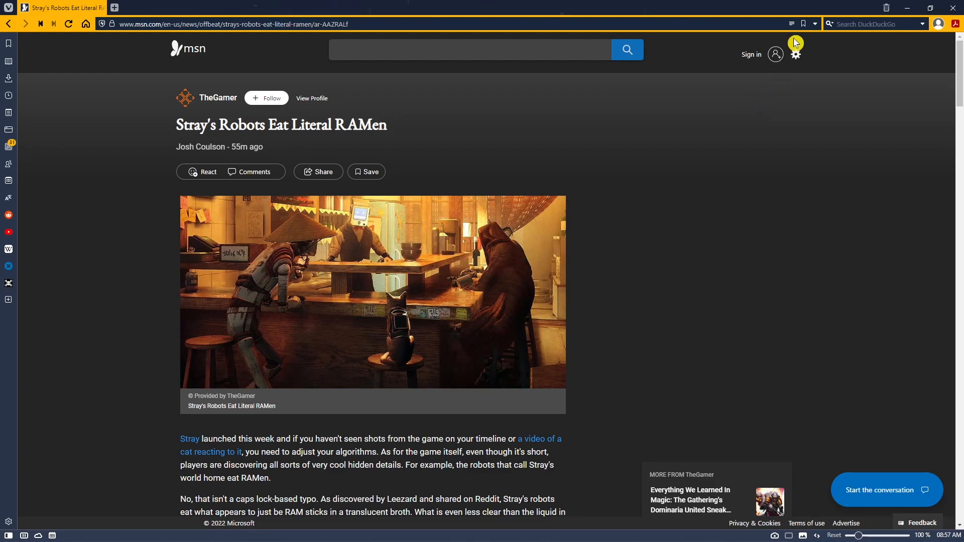
mouse_move(803, 23)
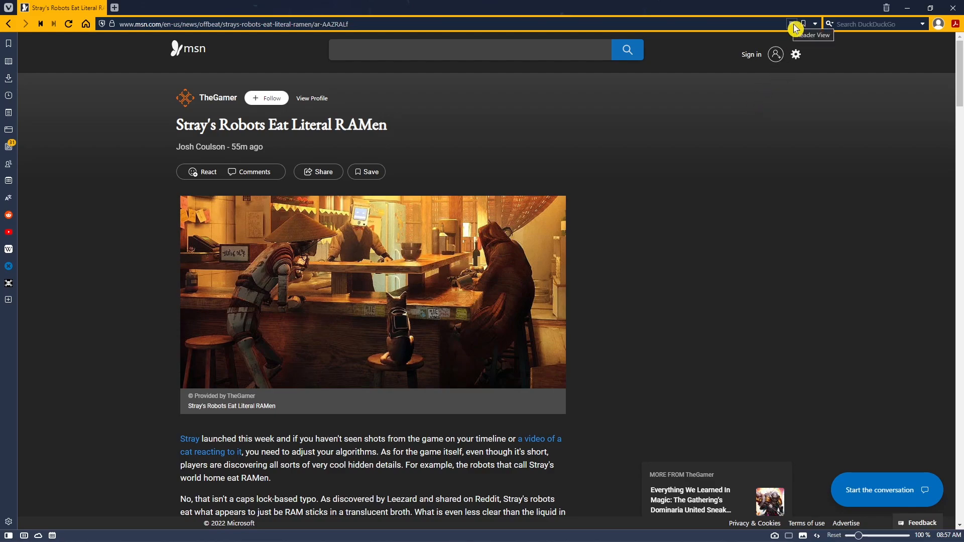
click(793, 24)
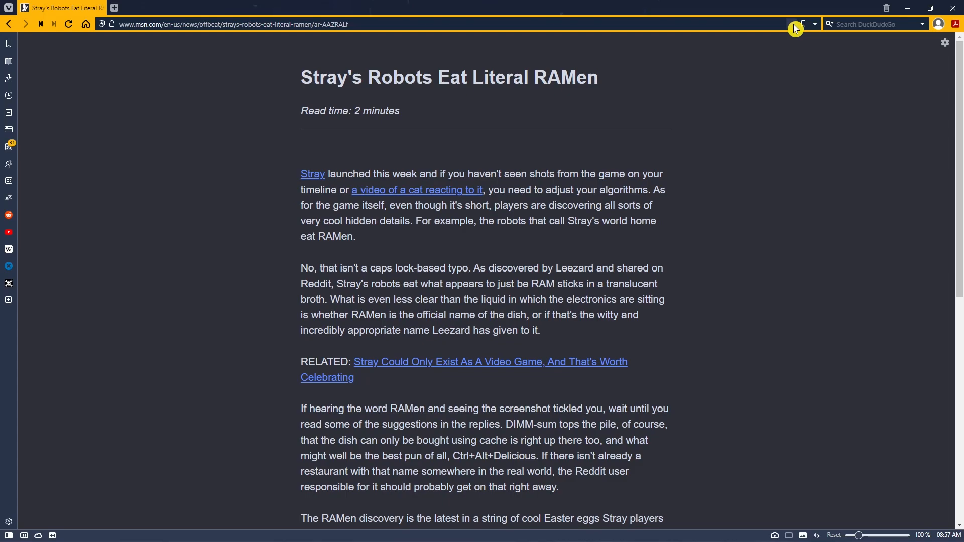
mouse_move(944, 42)
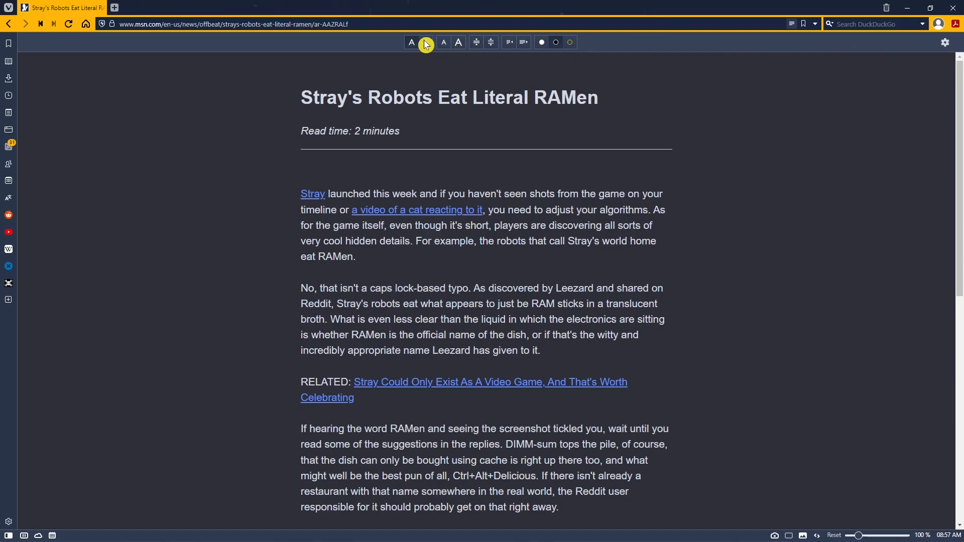
mouse_move(489, 42)
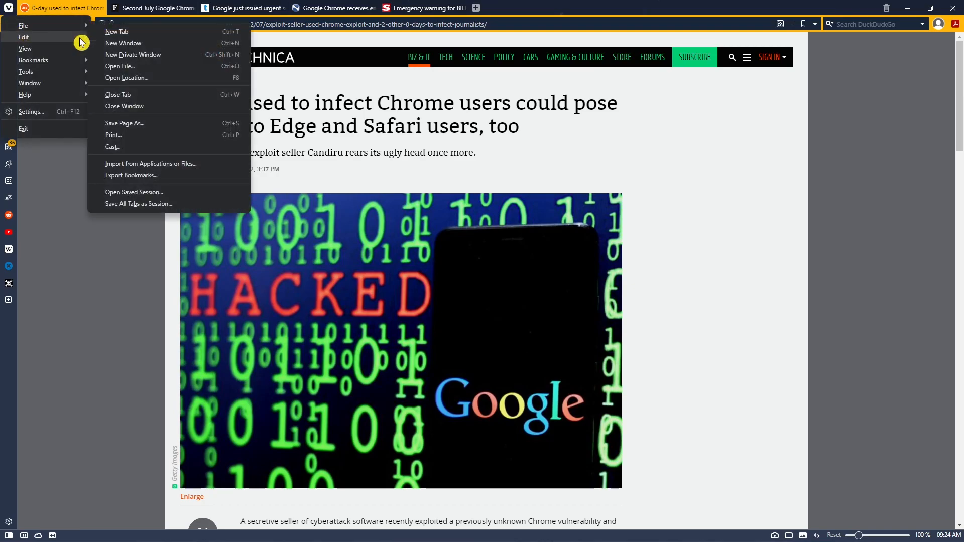
mouse_move(162, 209)
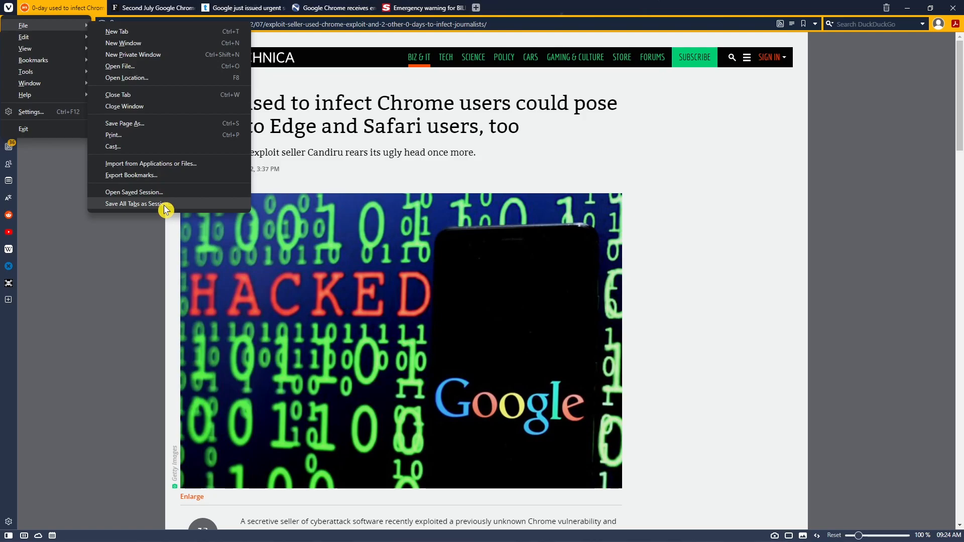
- Save all open tabs as a session named 'Chrome Risk'
click(136, 204)
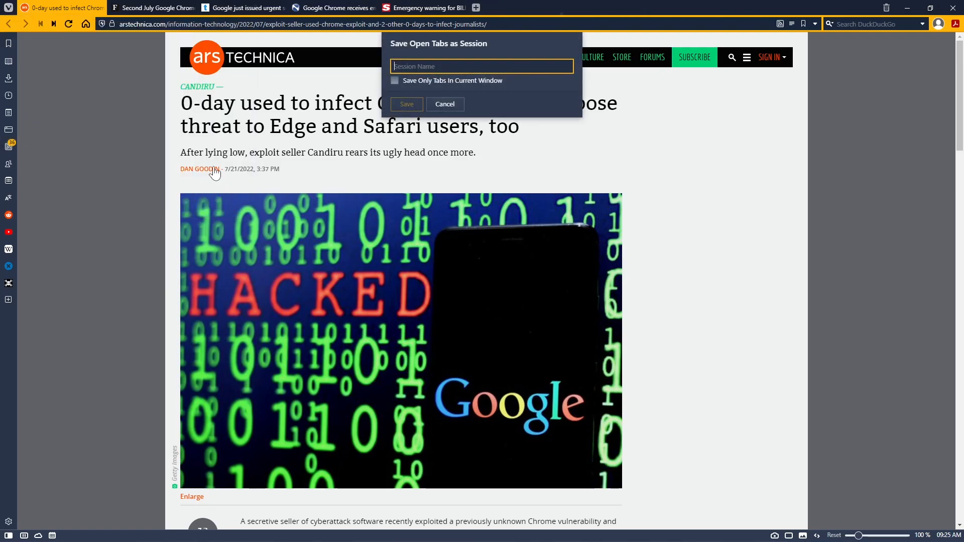
text(Chrome)
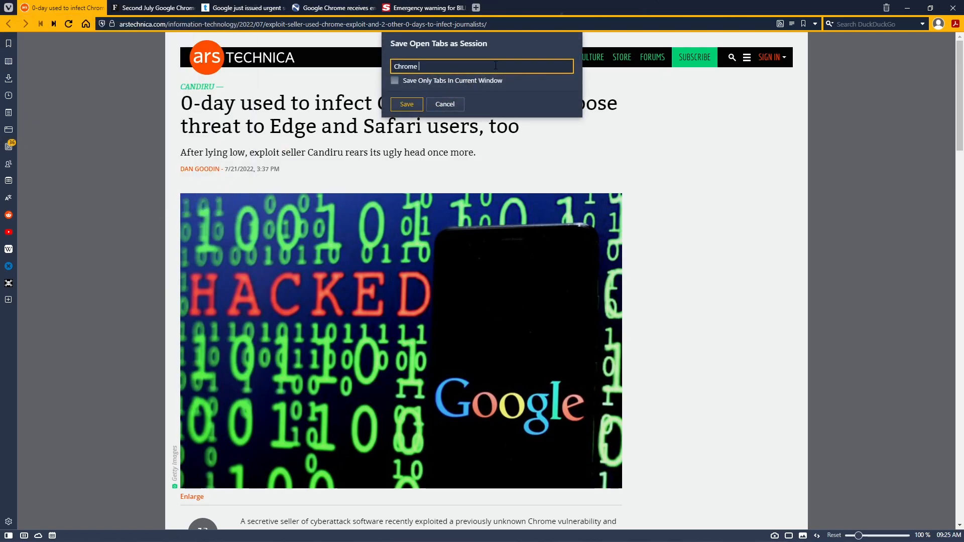
text(Risk)
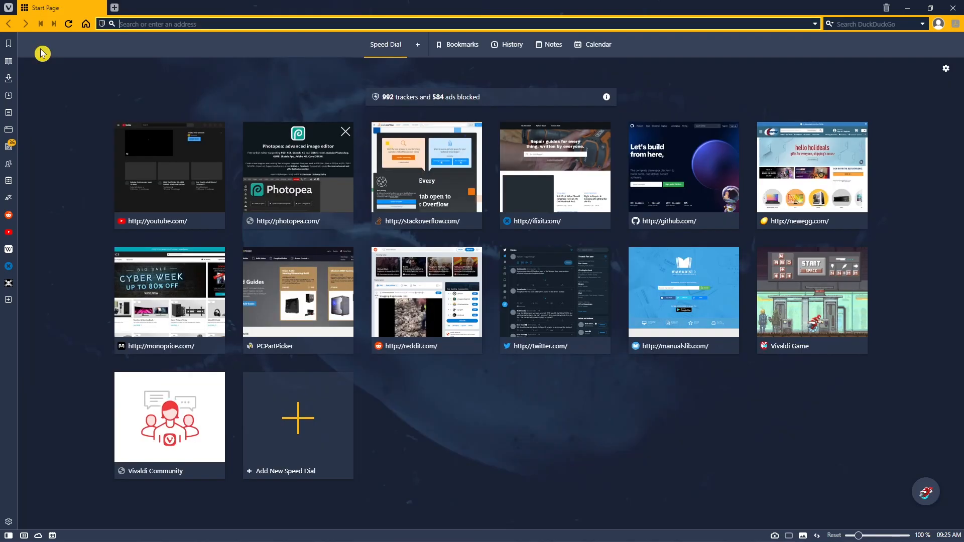
mouse_move(9, 9)
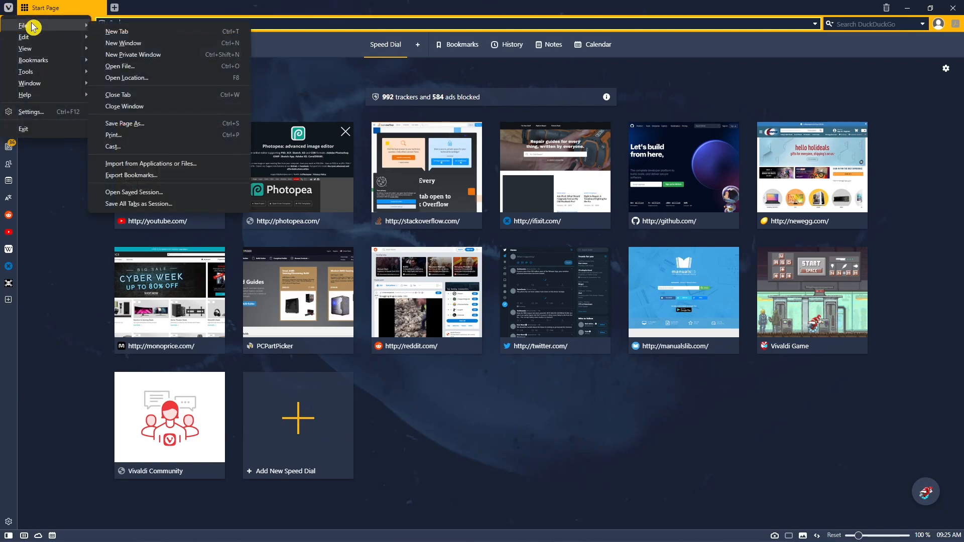
mouse_move(133, 192)
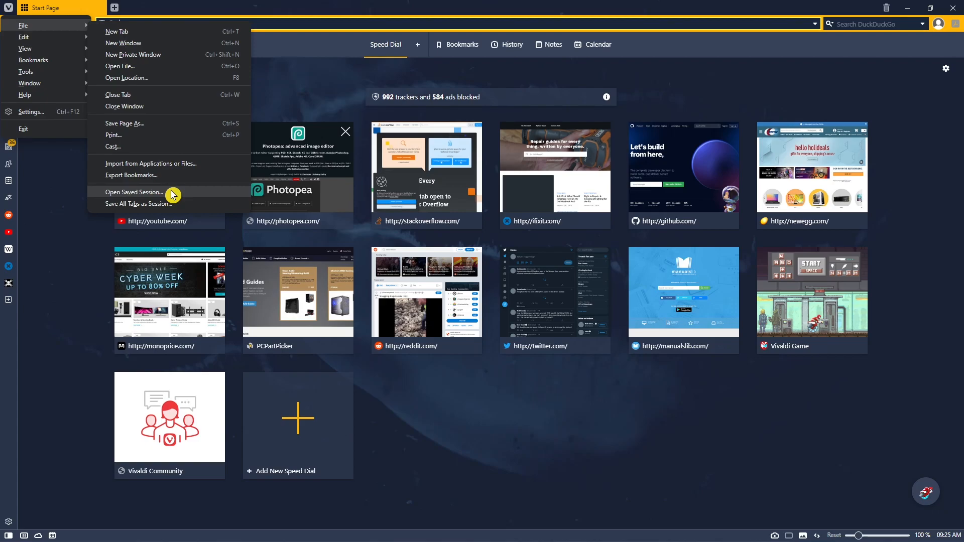
- Reopen the saved 'Chrome Risk' session, restoring its news tabs
click(133, 192)
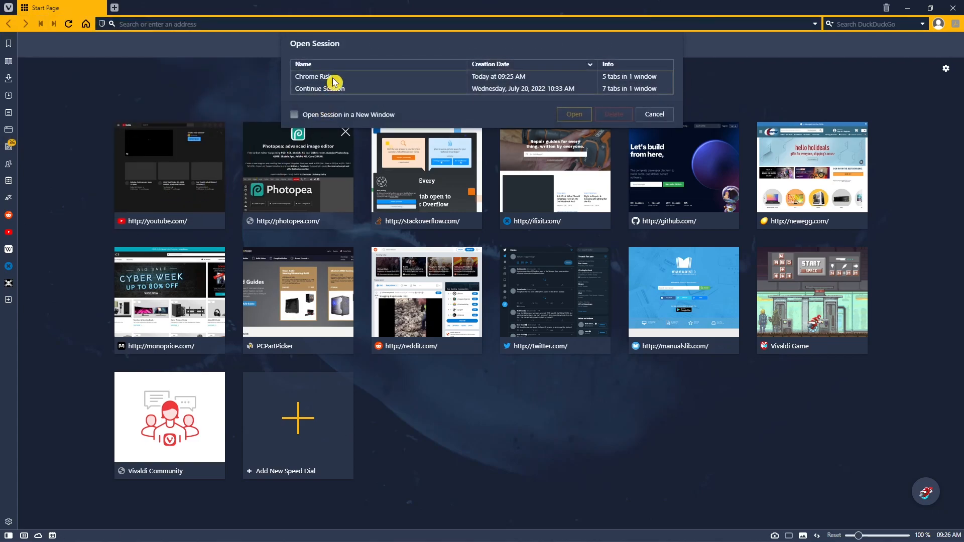
click(344, 77)
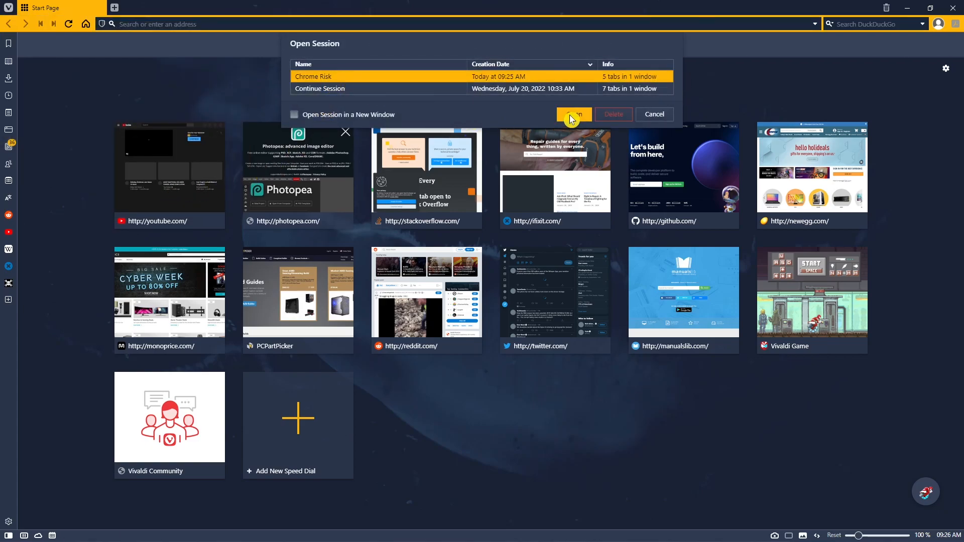
click(573, 115)
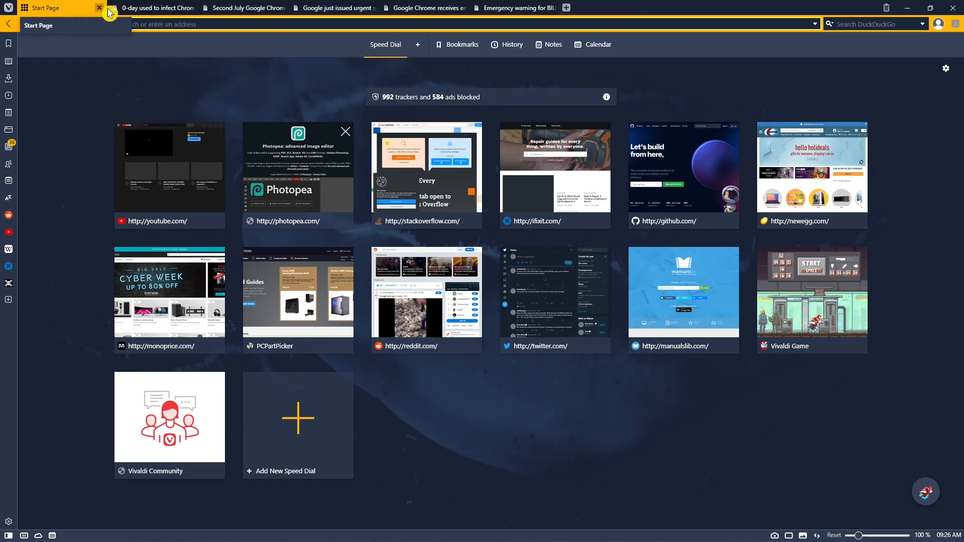